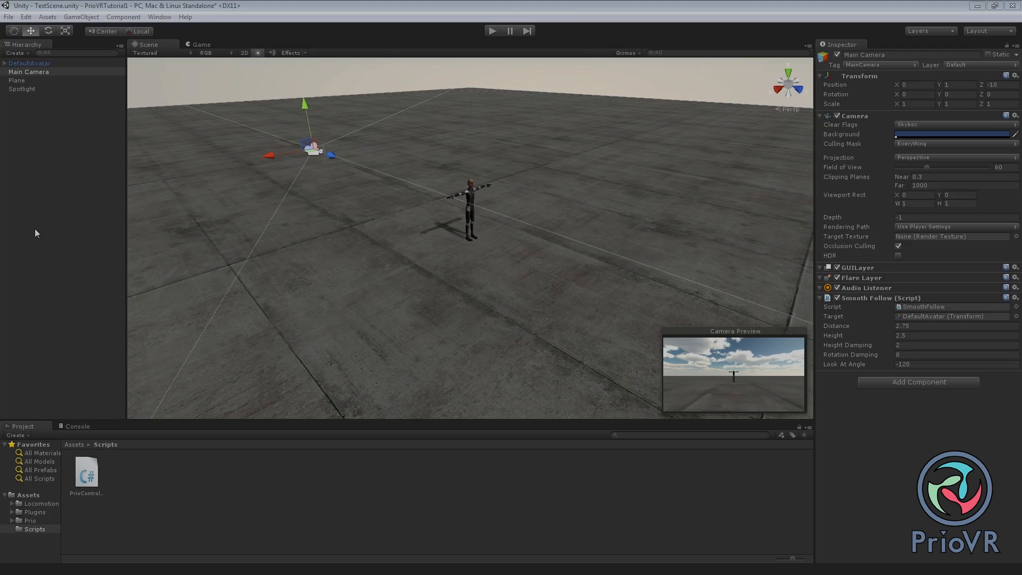
{"action": "mouse_move", "coordinate": [528, 162]}
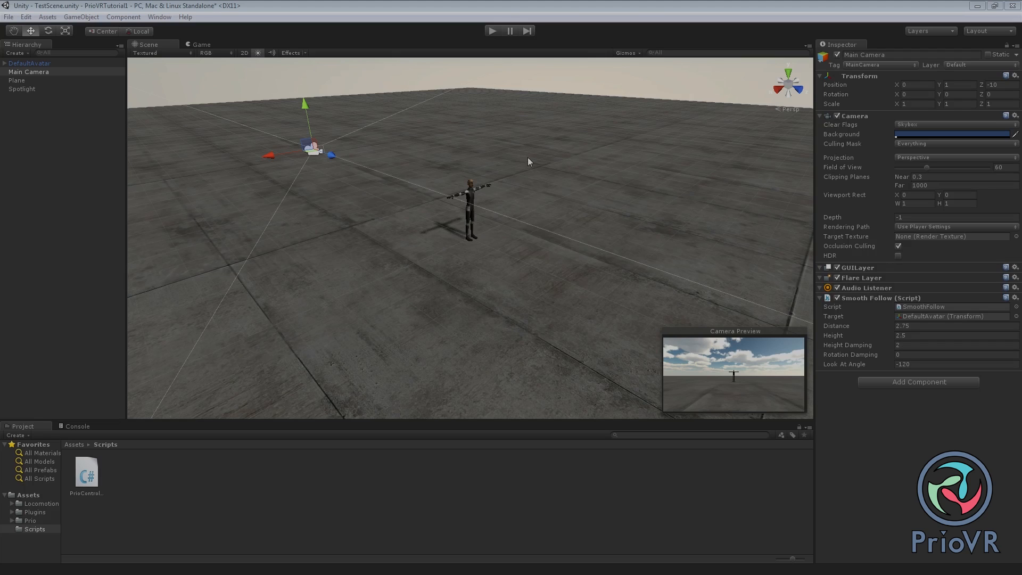
{"action": "mouse_move", "coordinate": [36, 65]}
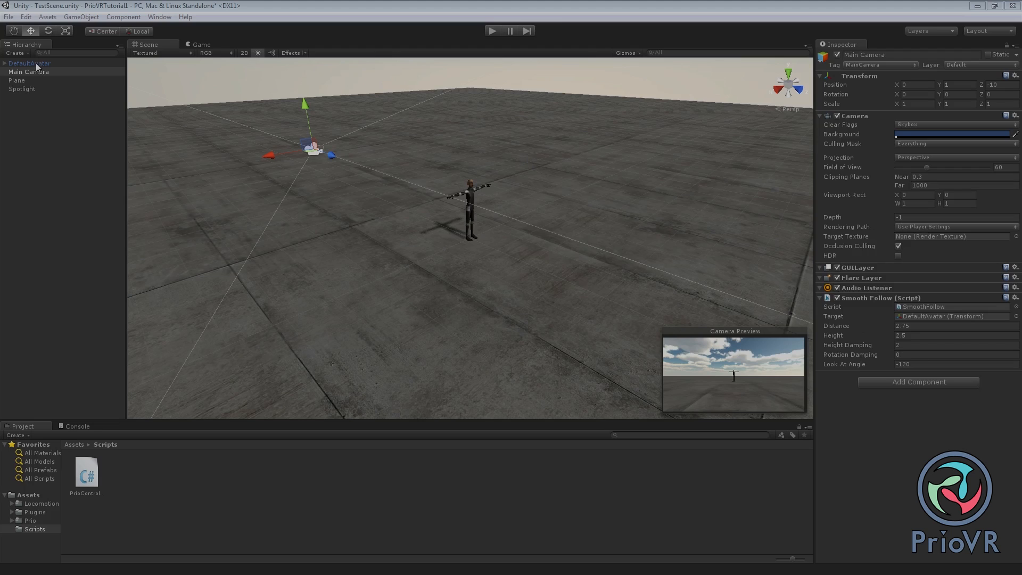
Step: Select DefaultAvatar in the Hierarchy to reveal its Prio Rig and Prio Controller components
{"action": "left_click", "coordinate": [29, 63]}
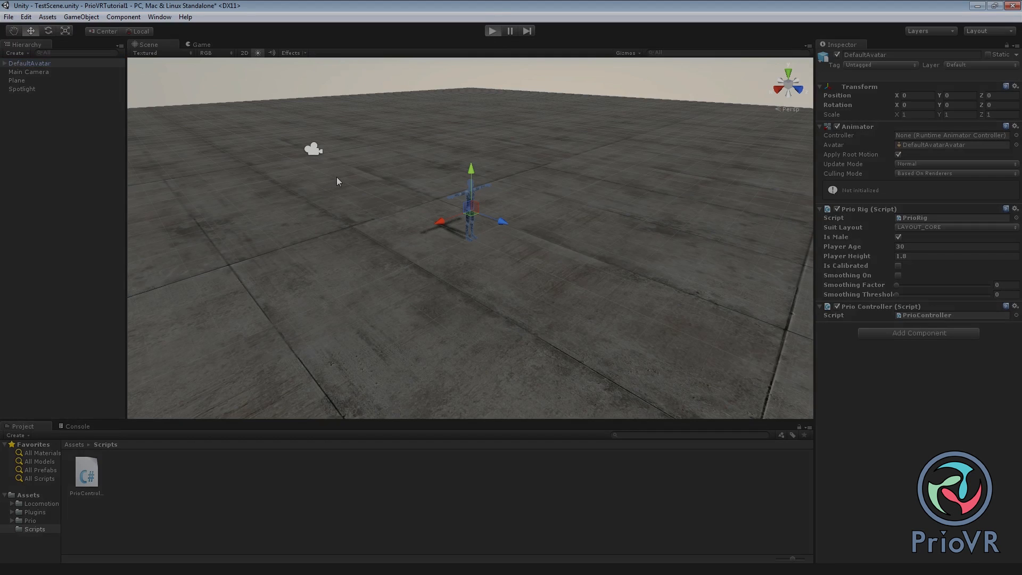
{"action": "mouse_move", "coordinate": [353, 182]}
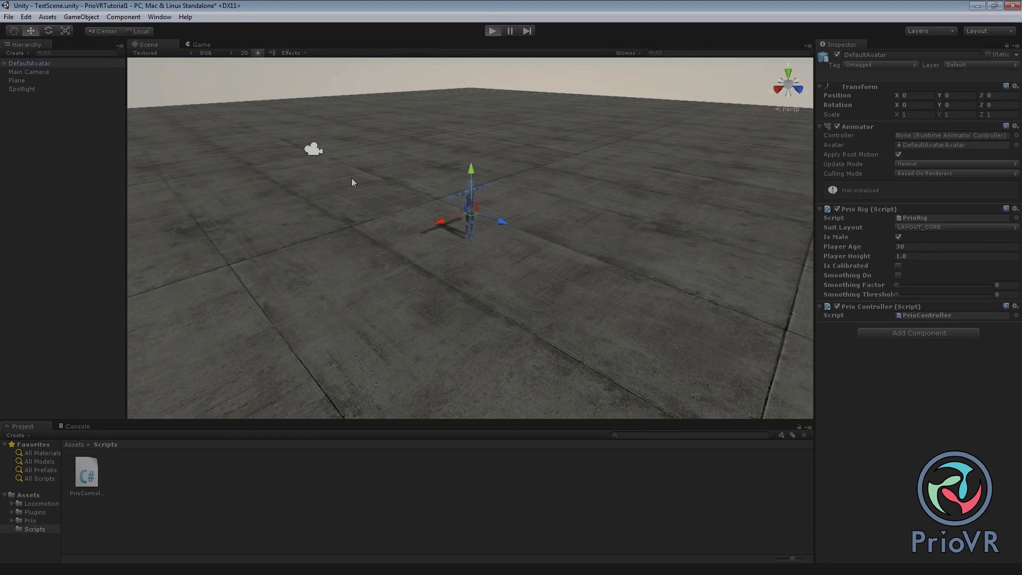
Step: Play the scene to watch the avatar follow the suit wearer's wave, then stop it
{"action": "left_click", "coordinate": [493, 31]}
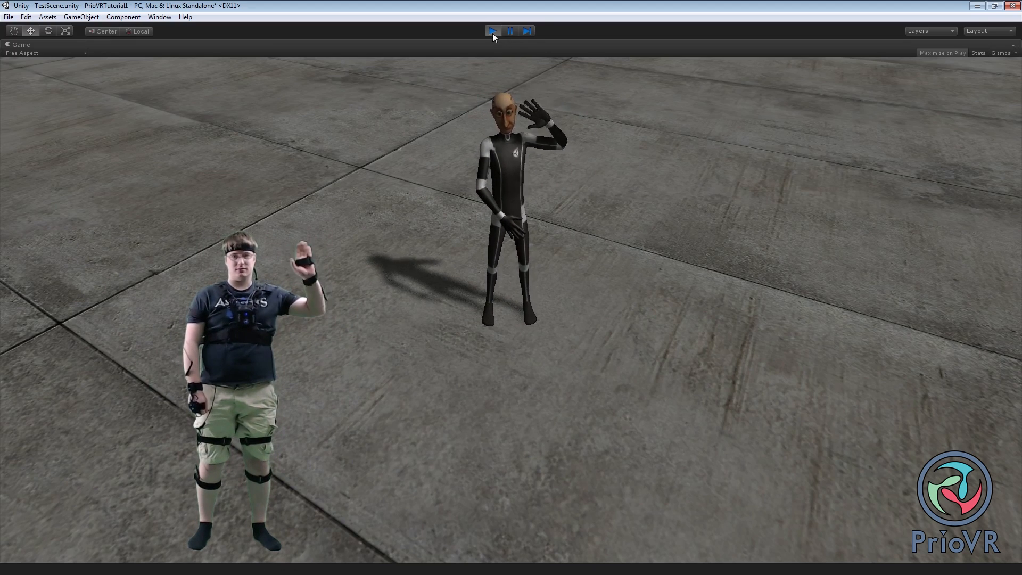
{"action": "left_click", "coordinate": [493, 31]}
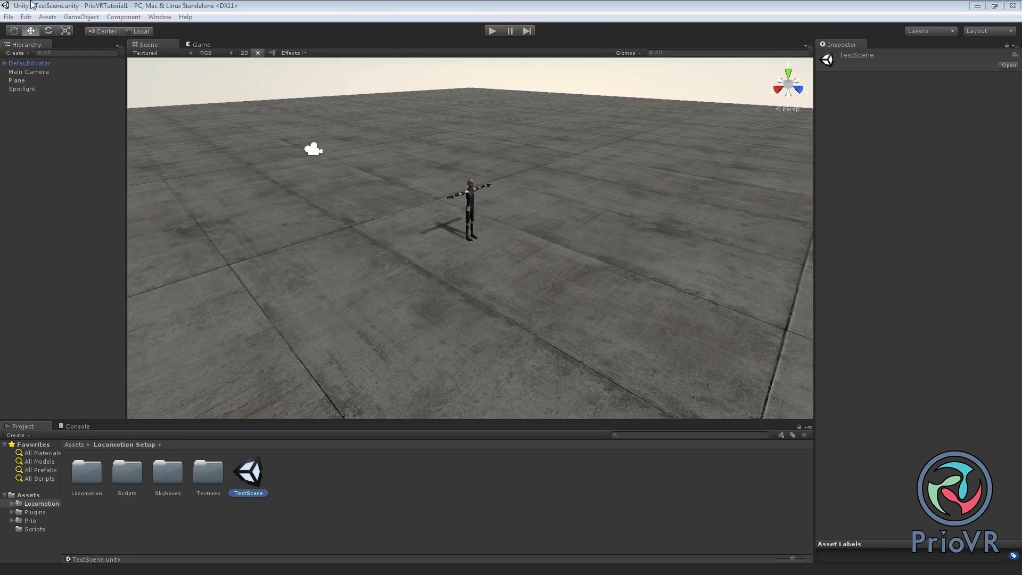
Step: Start a new empty Unity project from the File menu, leaving the tutorial project
{"action": "left_click", "coordinate": [9, 16]}
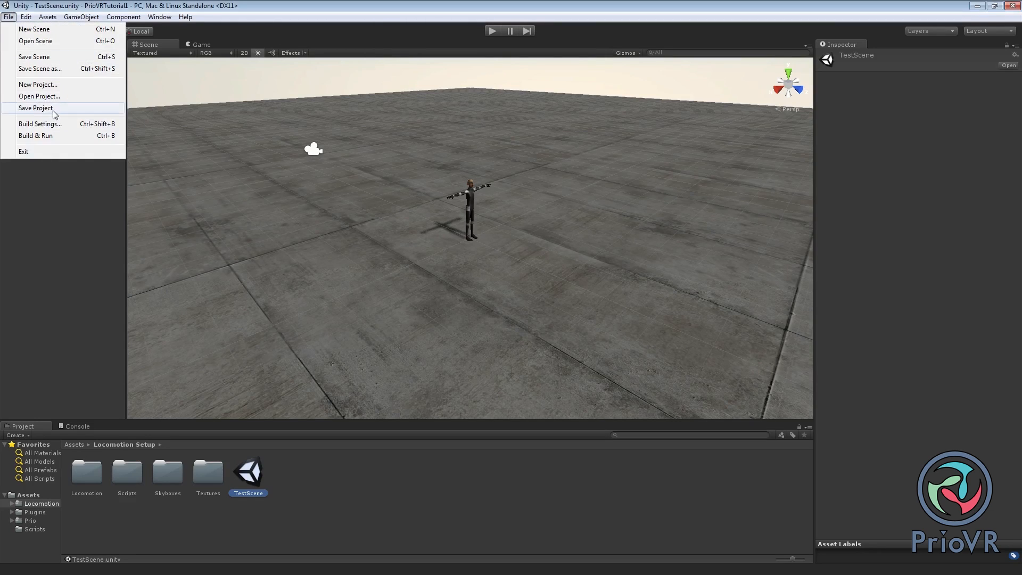
{"action": "mouse_move", "coordinate": [39, 96]}
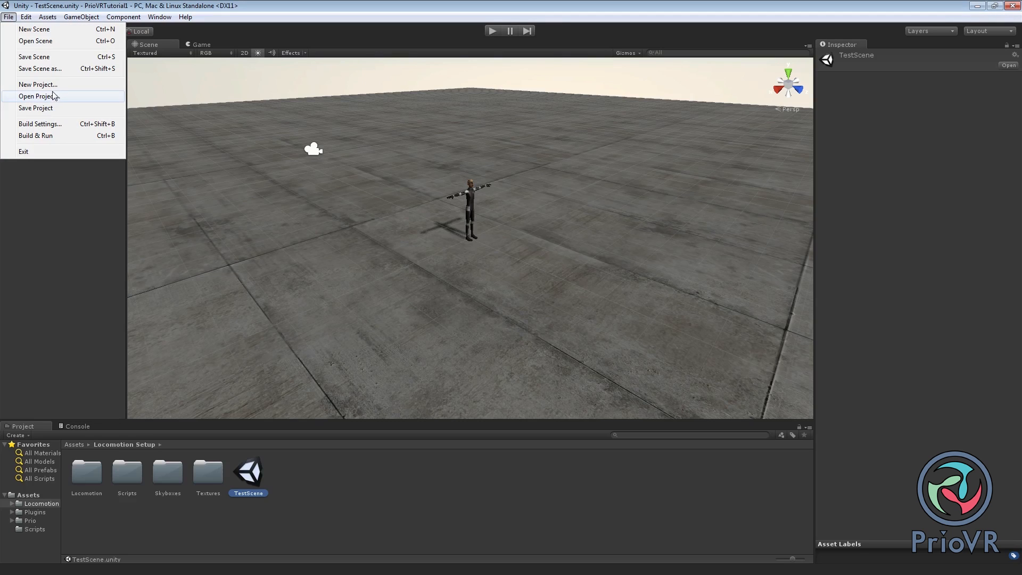
{"action": "left_click", "coordinate": [619, 364]}
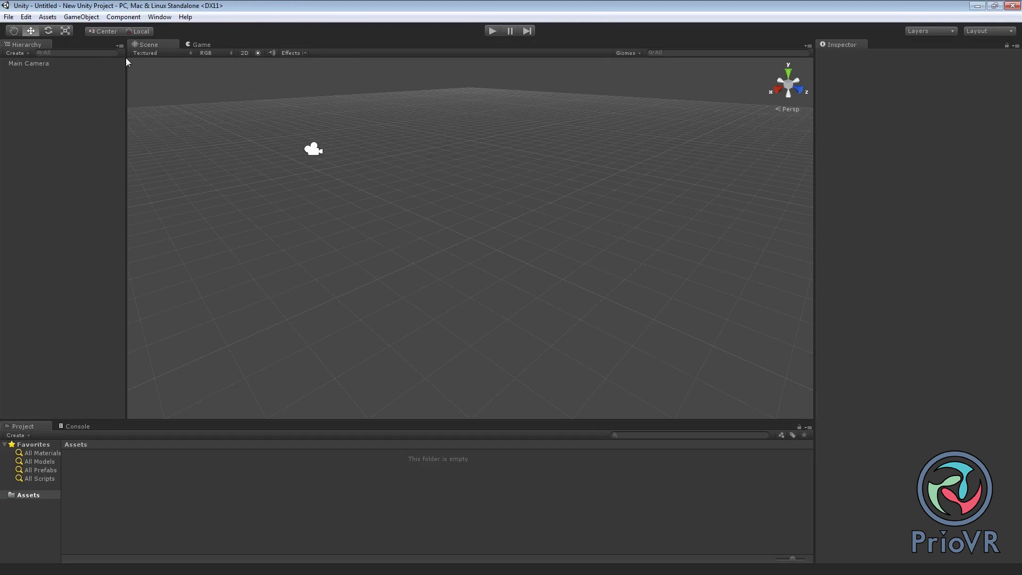
{"action": "mouse_move", "coordinate": [158, 16]}
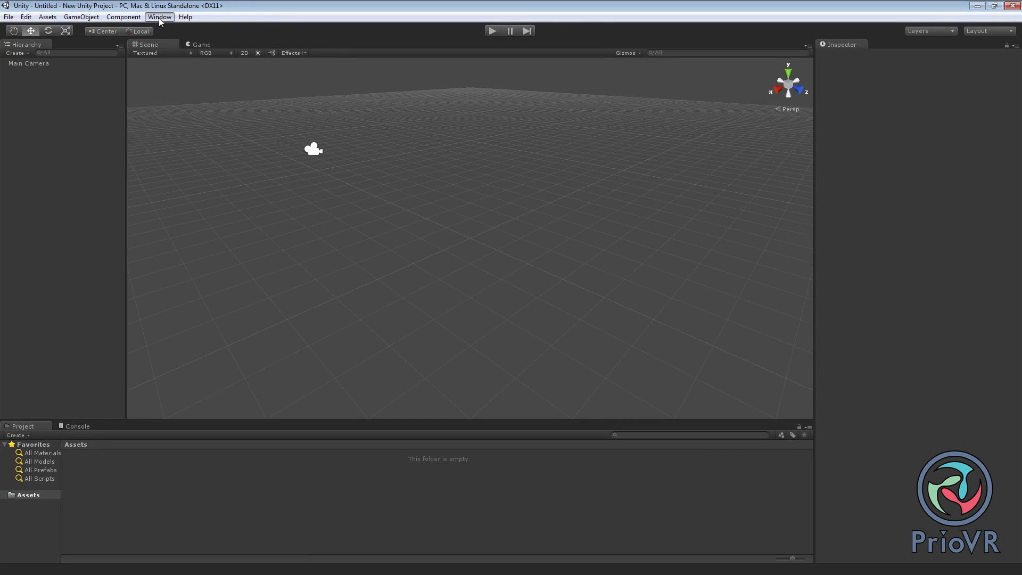
Step: Browse the Asset Store's Complete Projects > Unity Tech Demos to the Mecanim Locomotion Starter Kit page
{"action": "left_click", "coordinate": [159, 16]}
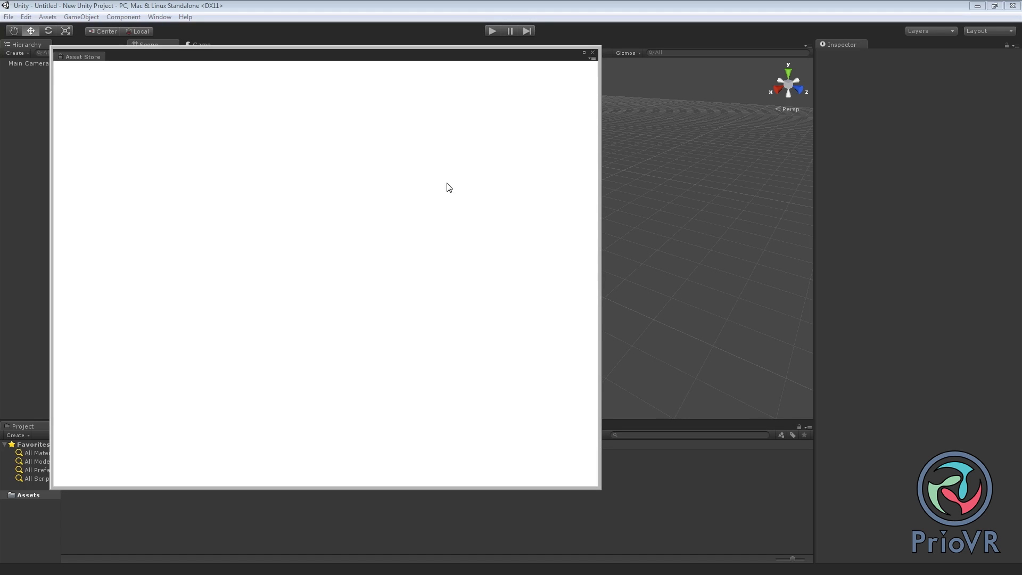
{"action": "mouse_move", "coordinate": [441, 187]}
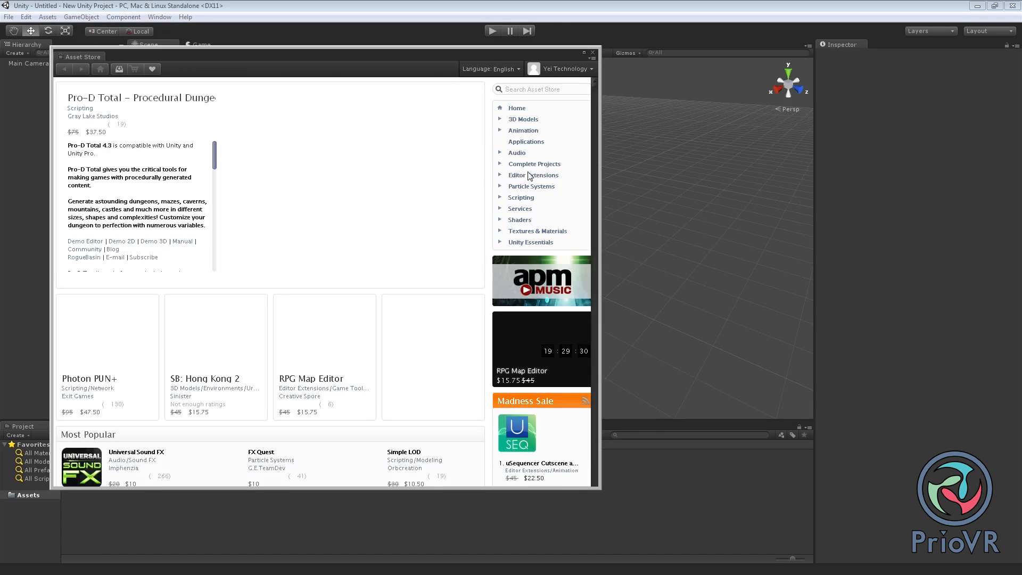
{"action": "left_click", "coordinate": [534, 164]}
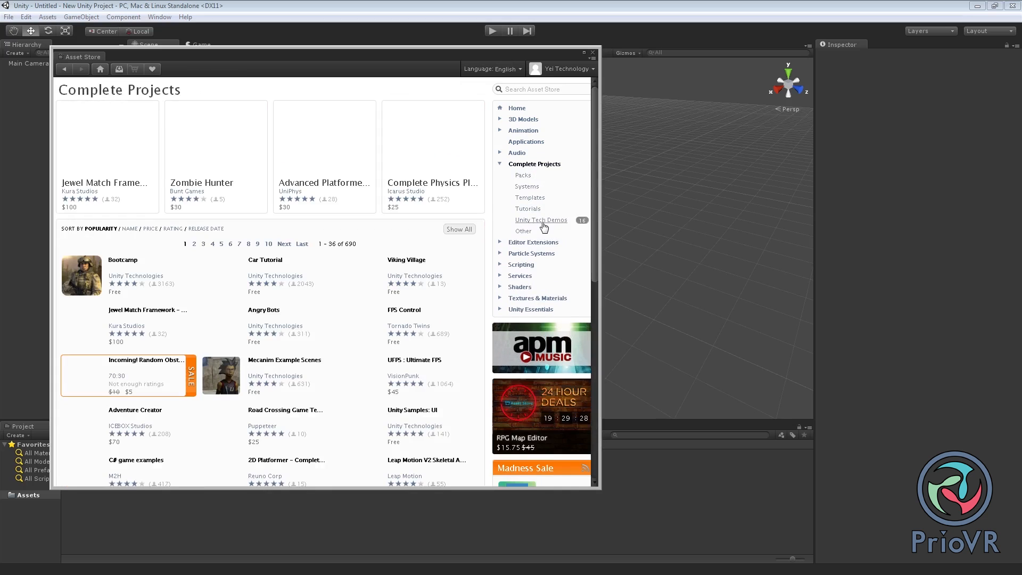
{"action": "left_click", "coordinate": [541, 219]}
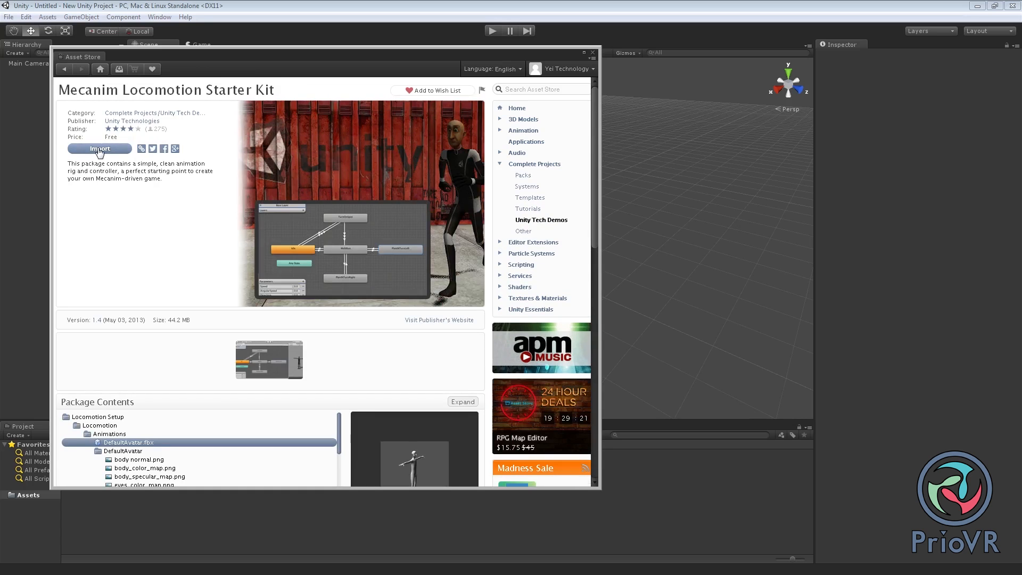
Step: Import all files of the Mecanim Locomotion Starter Kit, accepting the settings overwrite, and close the Asset Store
{"action": "left_click", "coordinate": [99, 149]}
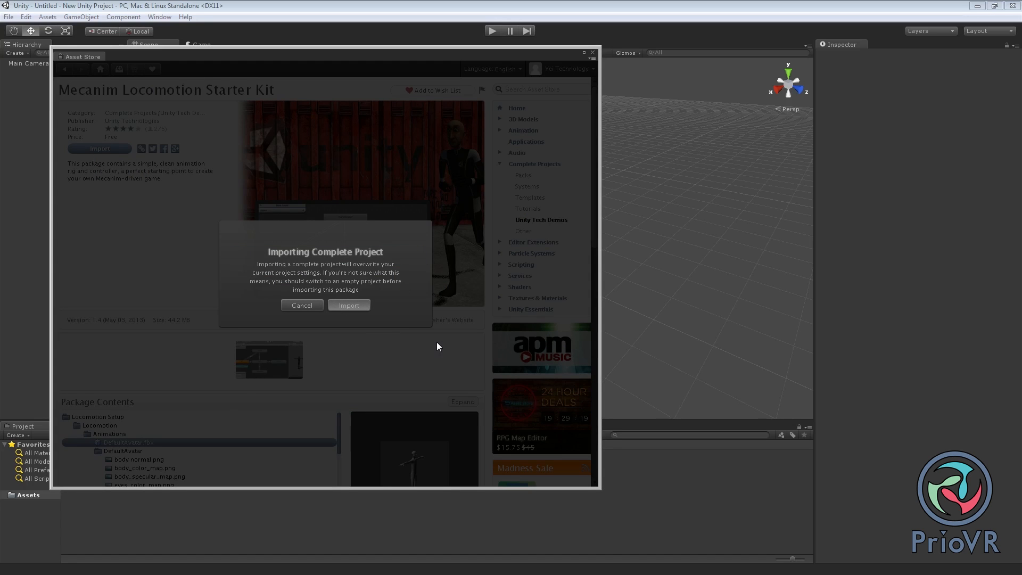
{"action": "left_click", "coordinate": [349, 305]}
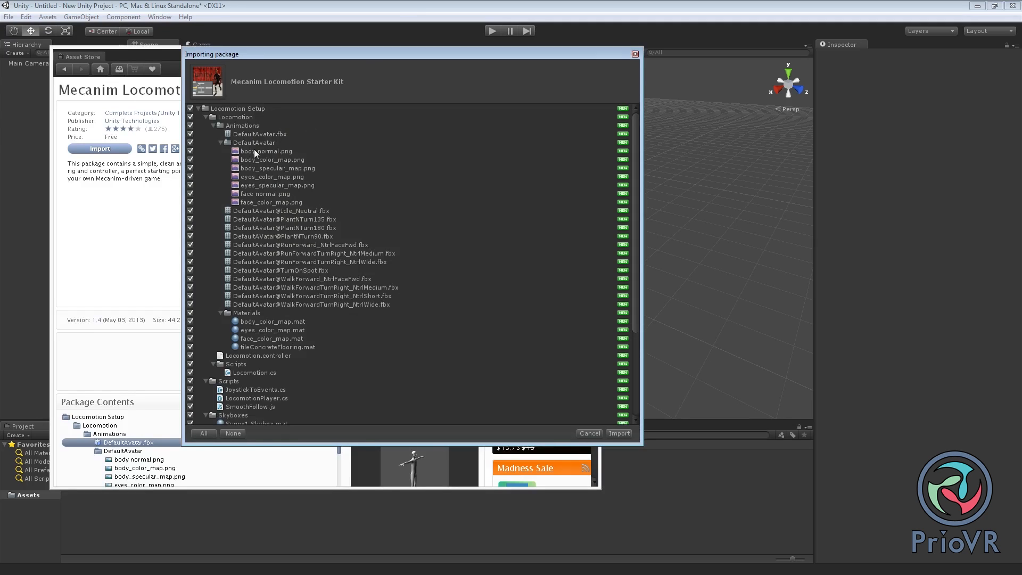
{"action": "left_click", "coordinate": [587, 434]}
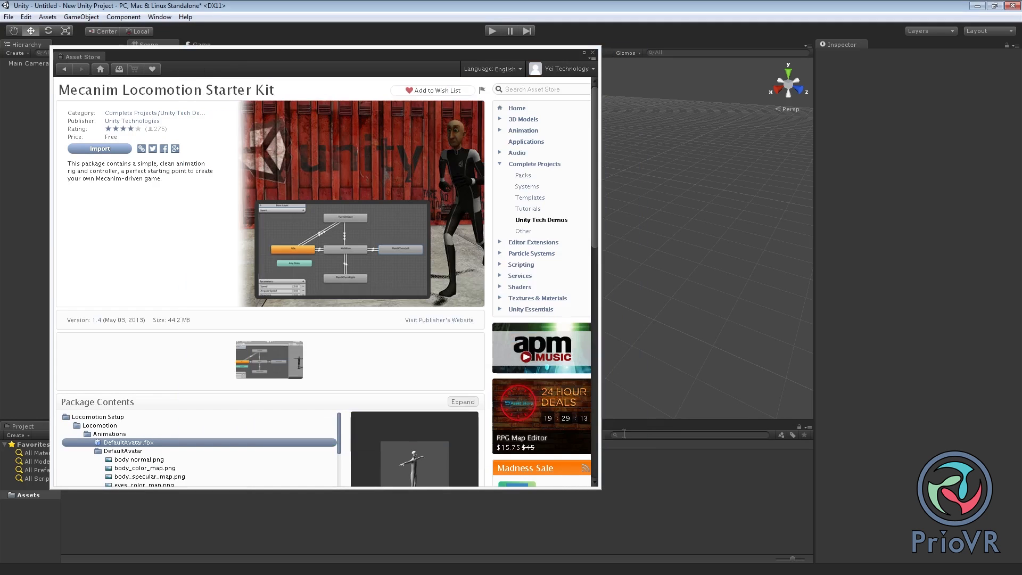
{"action": "left_click", "coordinate": [592, 52]}
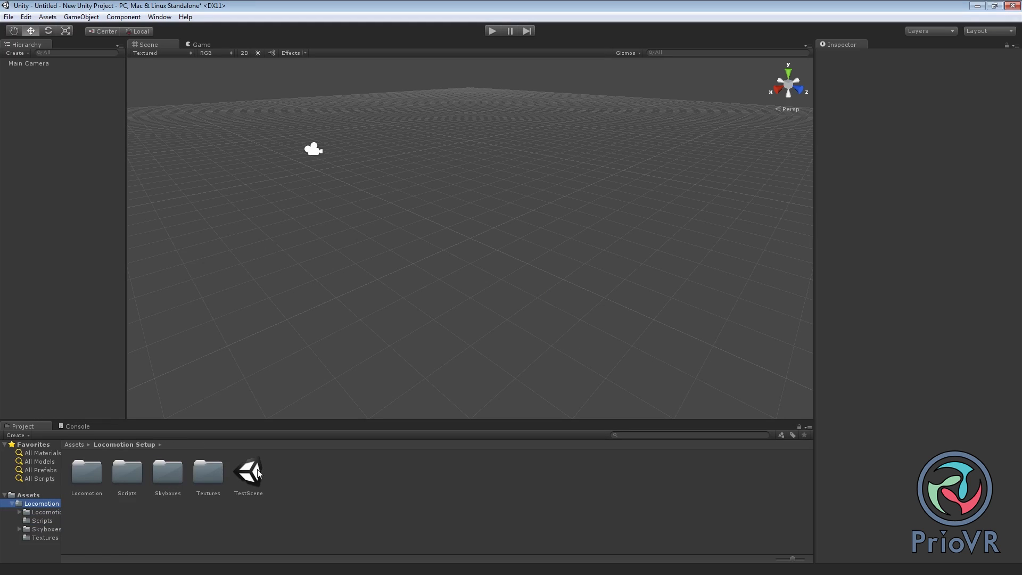
Step: Load TestScene without saving the untitled scene and select its DefaultAvatar
{"action": "double_click", "coordinate": [248, 470]}
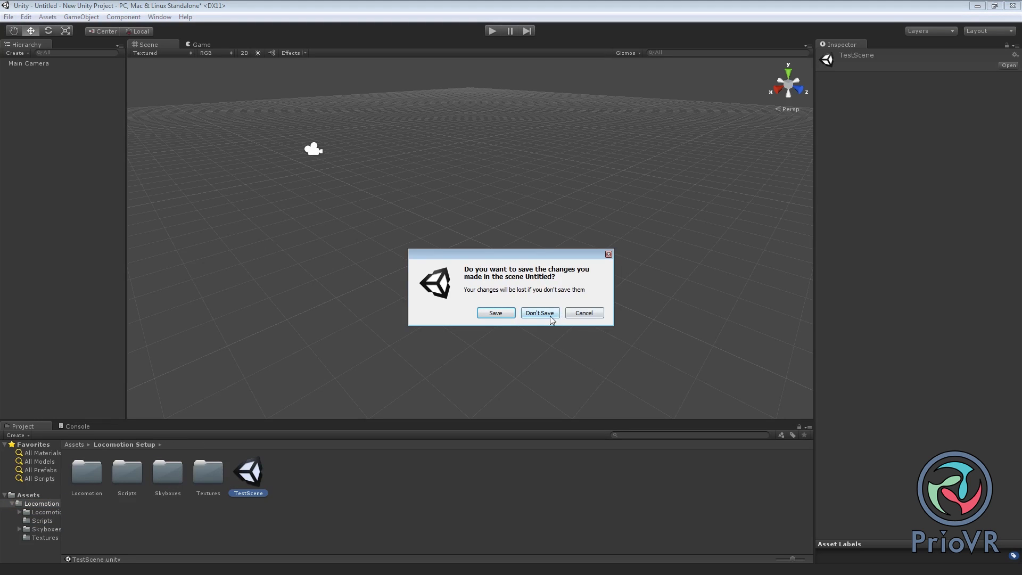
{"action": "left_click", "coordinate": [538, 313]}
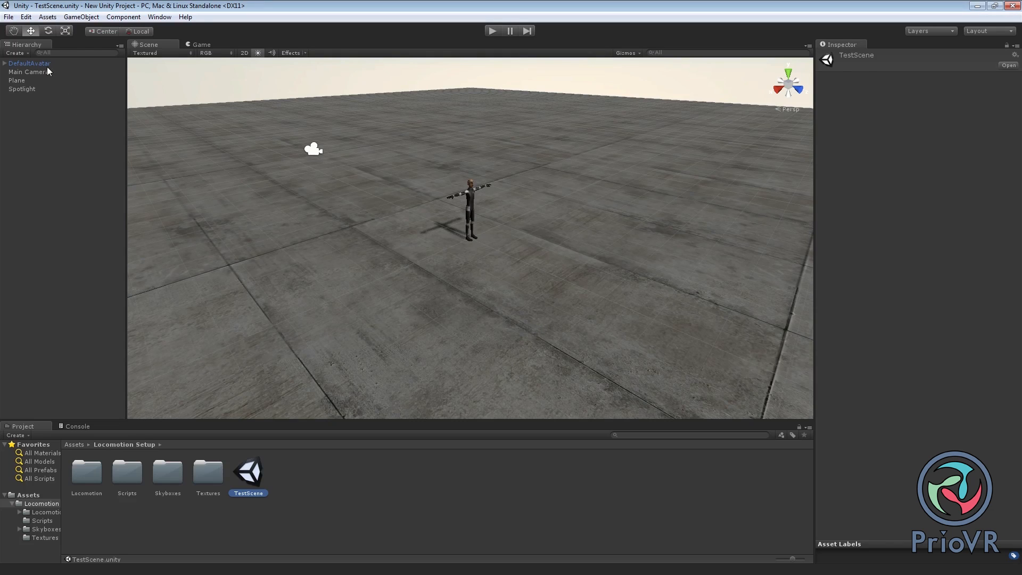
{"action": "left_click", "coordinate": [29, 62]}
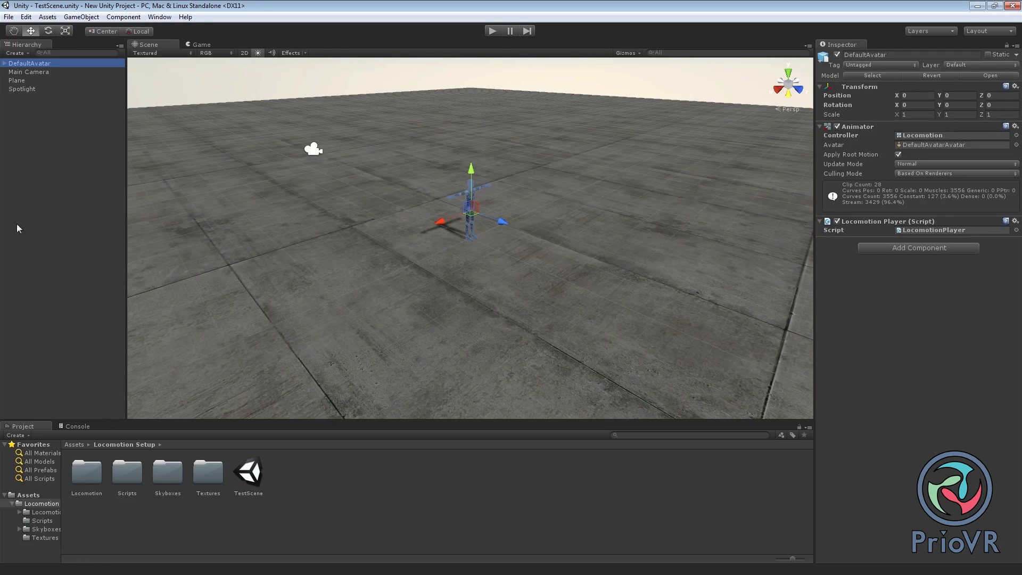
{"action": "left_click", "coordinate": [85, 104]}
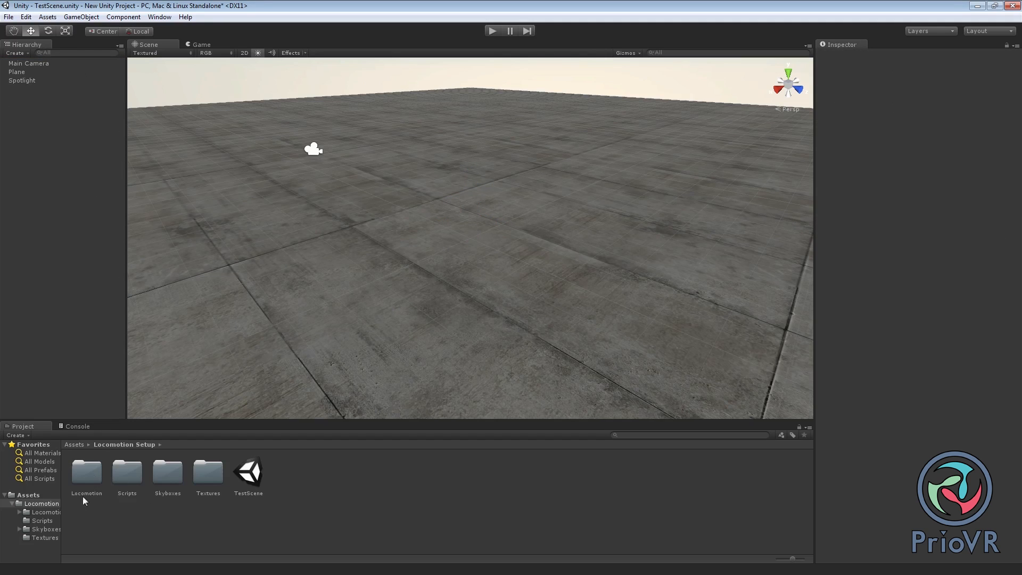
Step: Enter the starter kit's Locomotion folder to reach the plain DefaultAvatar model
{"action": "double_click", "coordinate": [86, 469]}
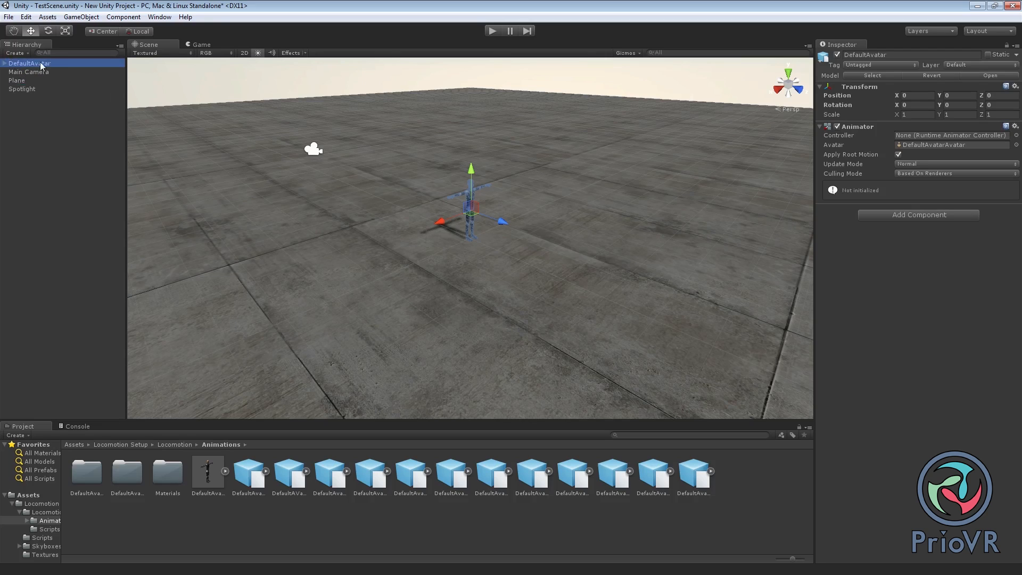
{"action": "mouse_move", "coordinate": [770, 212]}
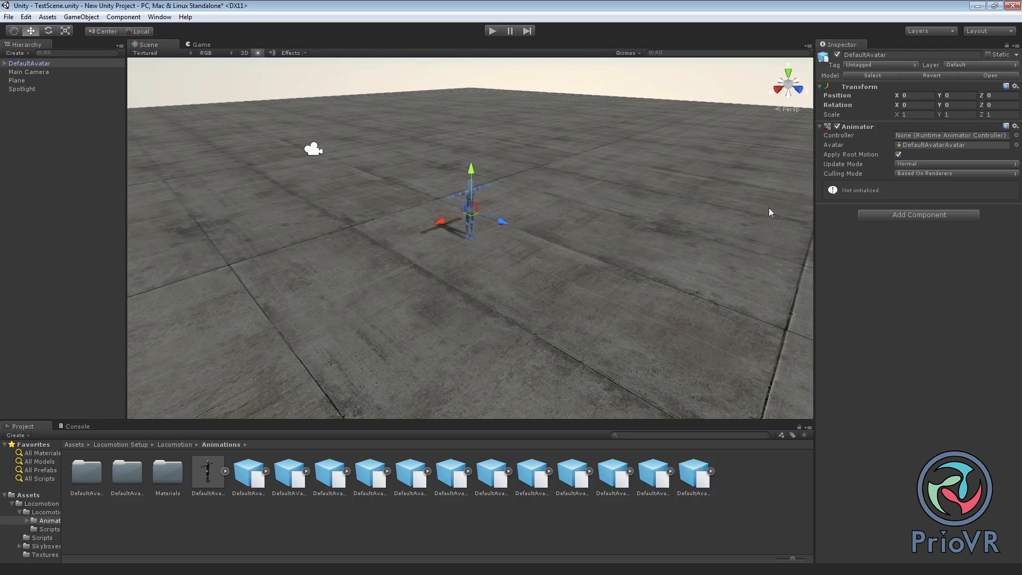
{"action": "mouse_move", "coordinate": [466, 277]}
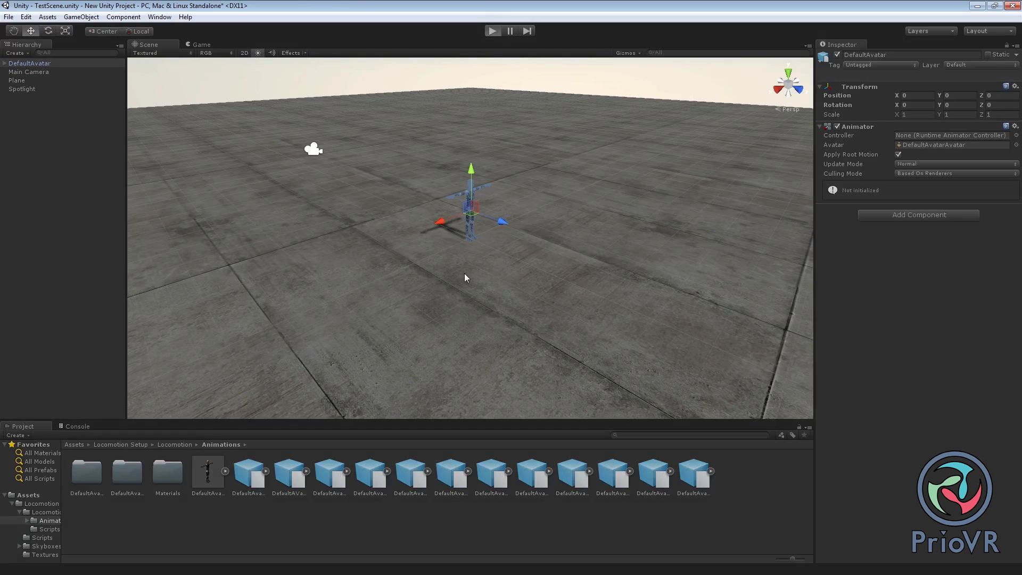
Step: Stop the play test and set the Main Camera's Smooth Follow target to DefaultAvatar
{"action": "left_click", "coordinate": [493, 31]}
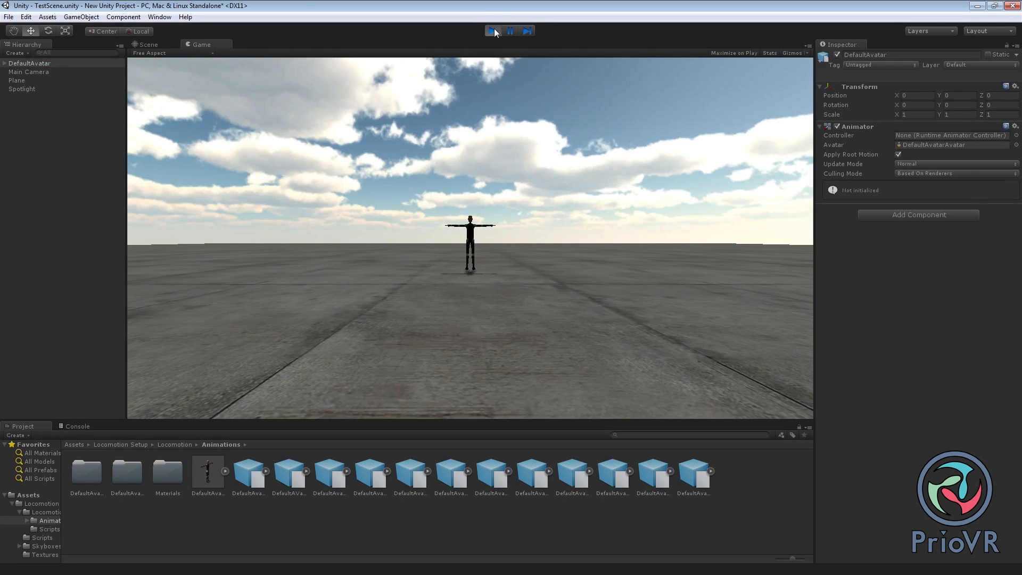
{"action": "left_click", "coordinate": [29, 71]}
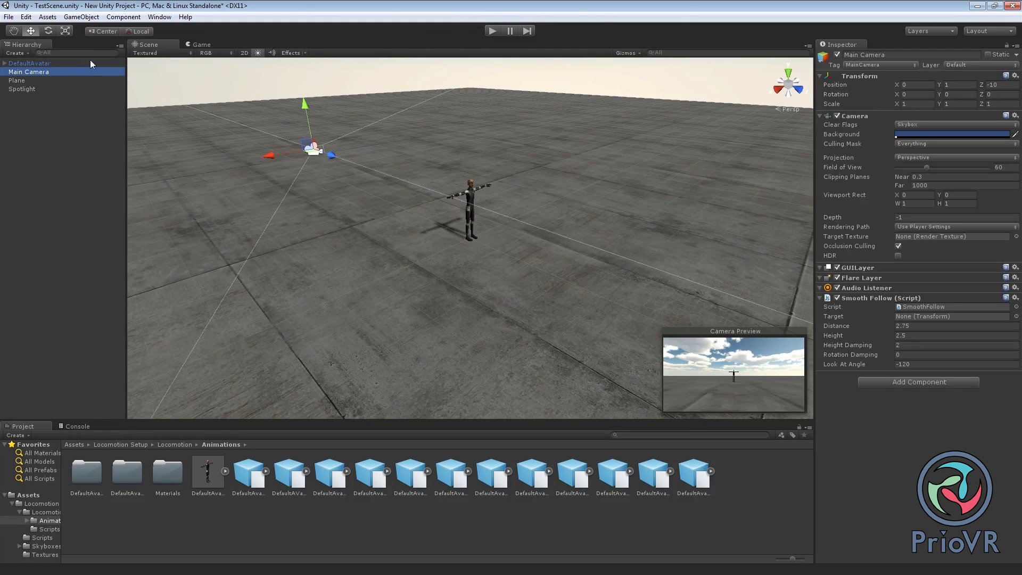
{"action": "left_click", "coordinate": [952, 316]}
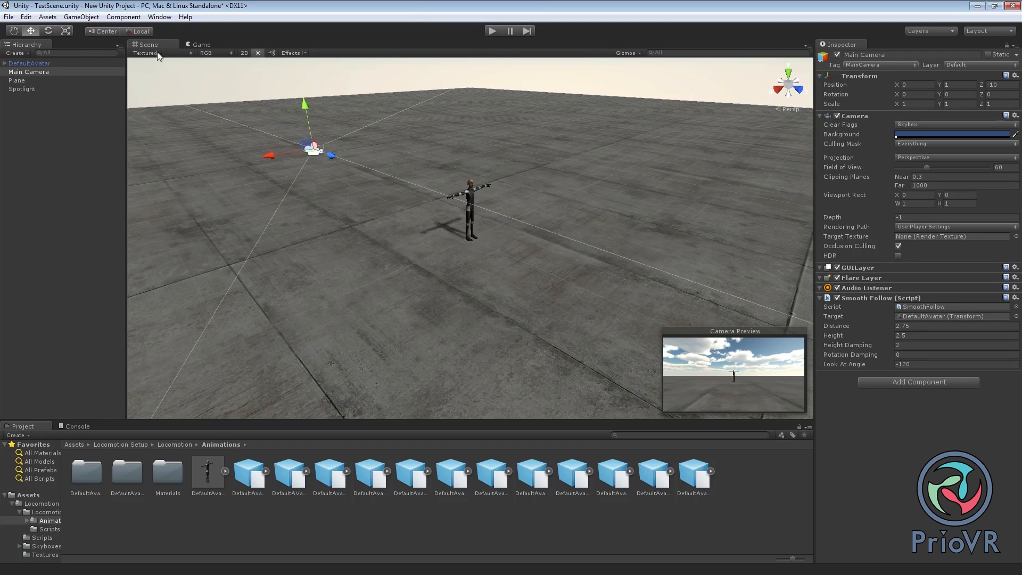
{"action": "left_click", "coordinate": [30, 62]}
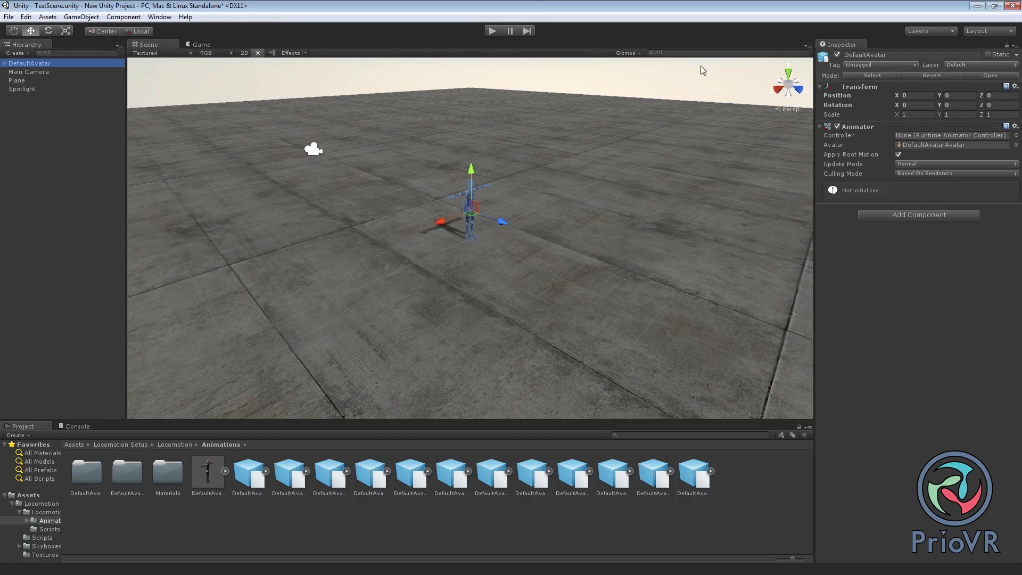
Step: Show the DefaultAvatar model asset's Rig import settings with Humanoid animation type
{"action": "left_click", "coordinate": [208, 470]}
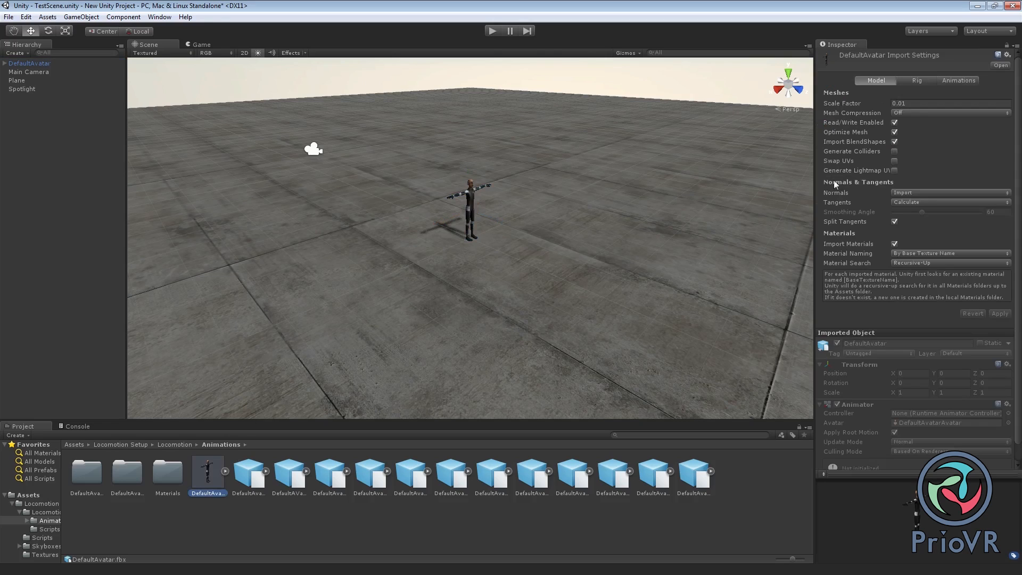
{"action": "left_click", "coordinate": [920, 80]}
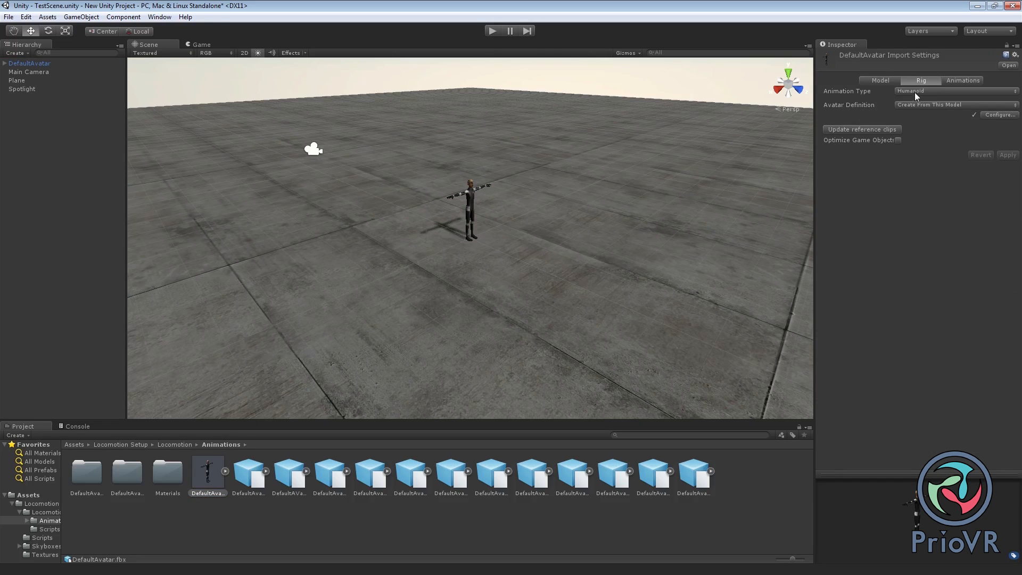
{"action": "mouse_move", "coordinate": [916, 95]}
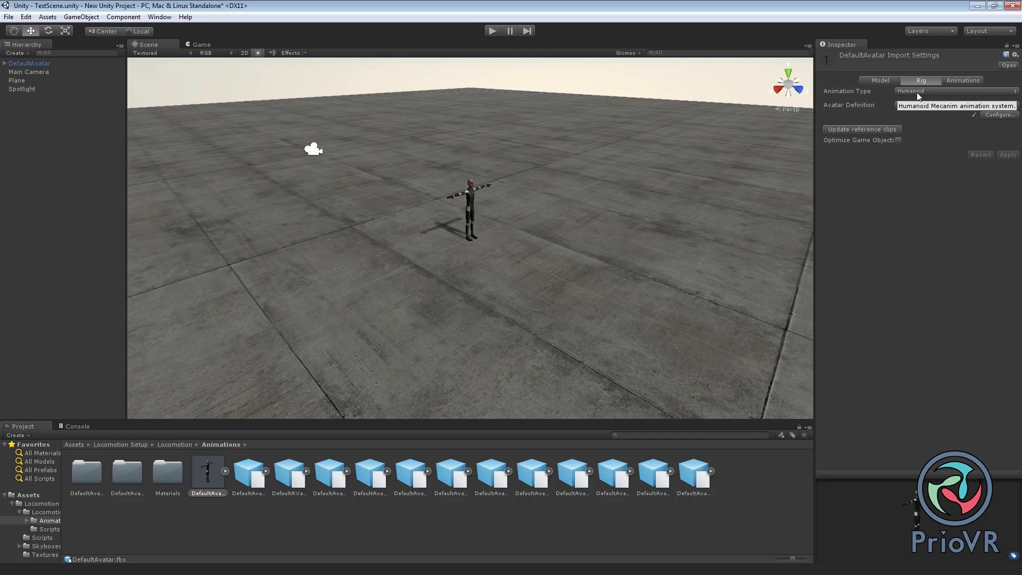
{"action": "mouse_move", "coordinate": [923, 98]}
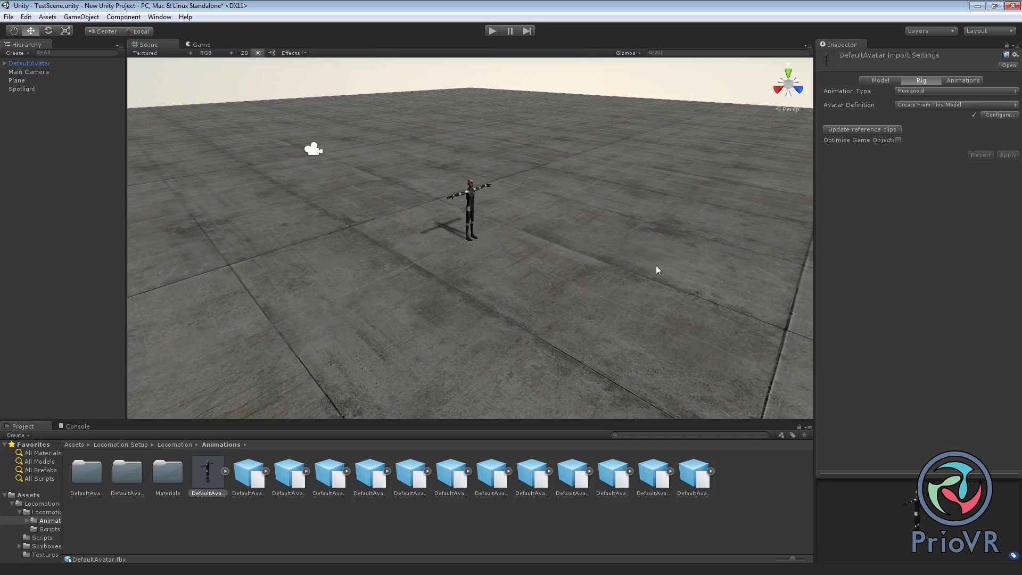
{"action": "mouse_move", "coordinate": [513, 178]}
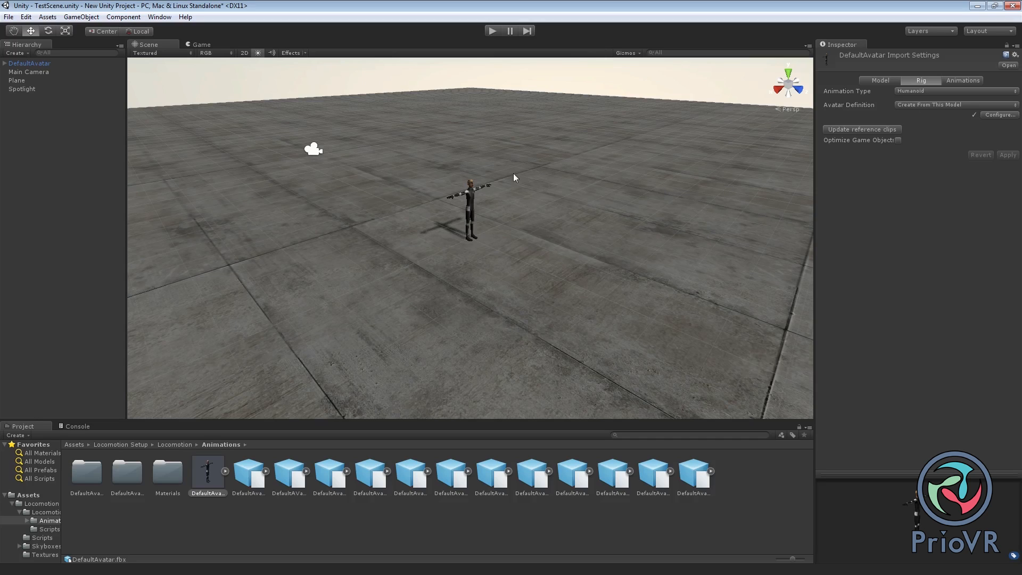
{"action": "mouse_move", "coordinate": [58, 510]}
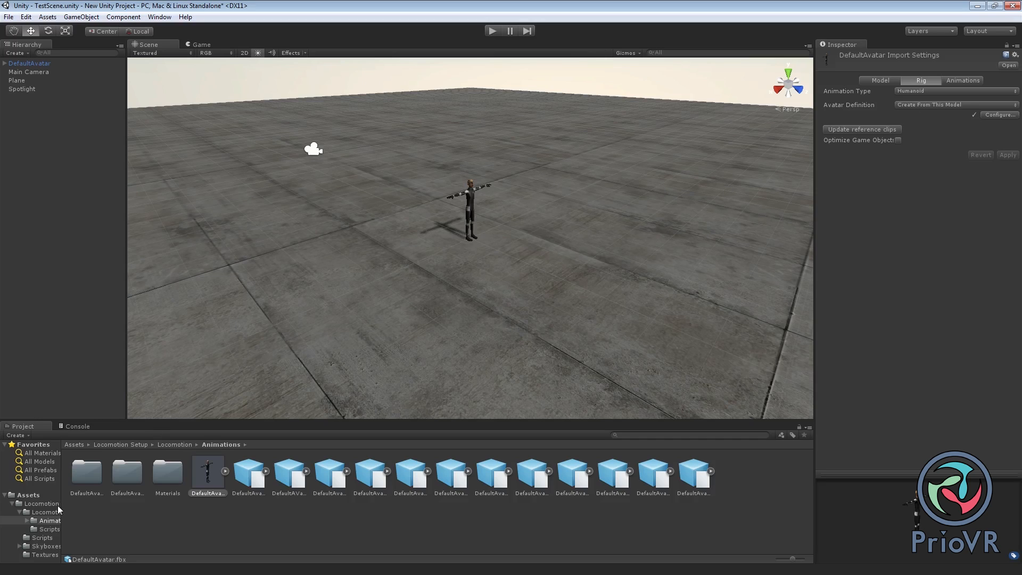
{"action": "mouse_move", "coordinate": [71, 100]}
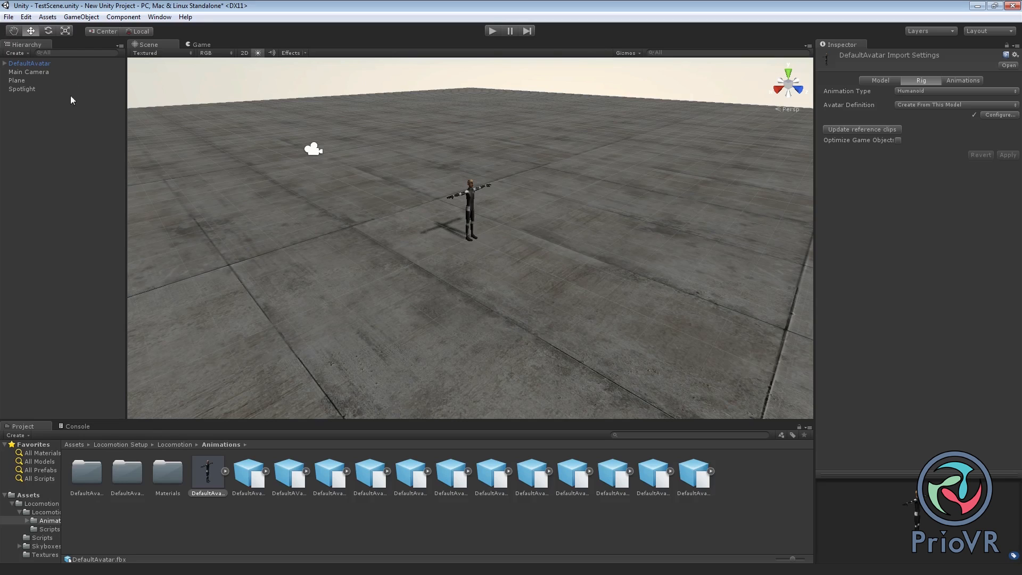
Step: Import a custom package via Assets, choosing PrioVR.unitypackage from Downloads to list its contents
{"action": "left_click", "coordinate": [9, 16]}
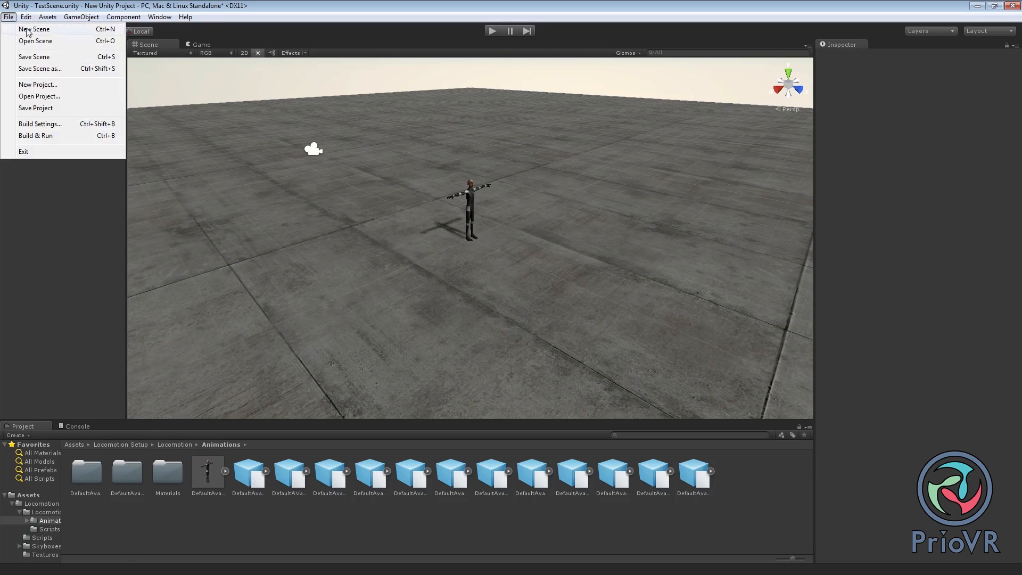
{"action": "left_click", "coordinate": [46, 16]}
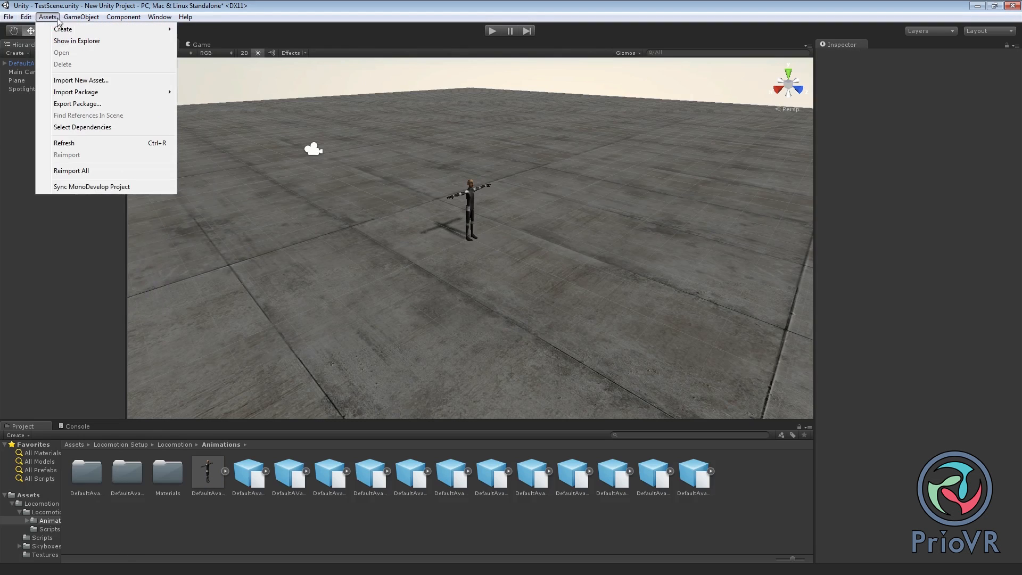
{"action": "mouse_move", "coordinate": [76, 92]}
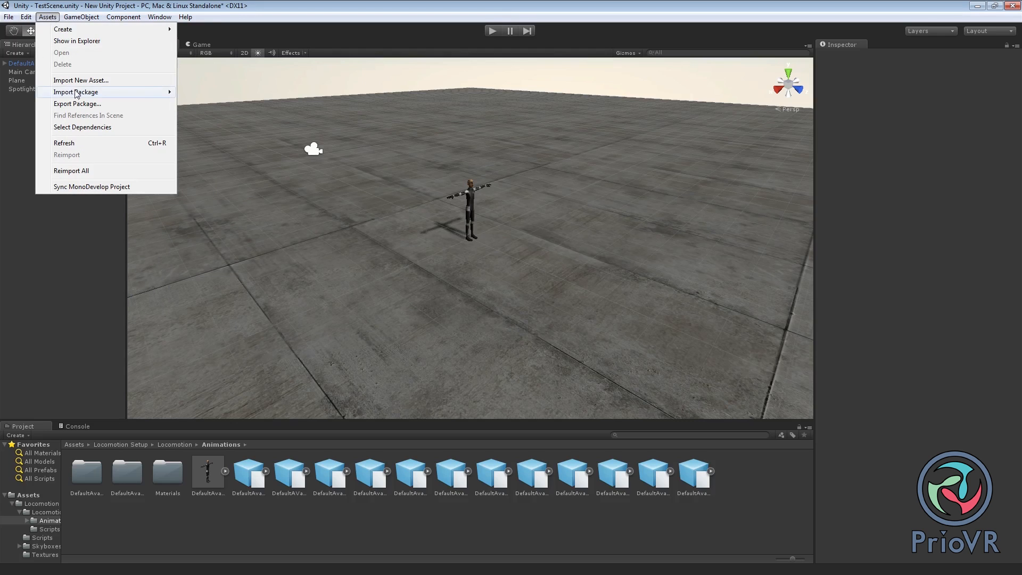
{"action": "left_click", "coordinate": [81, 80]}
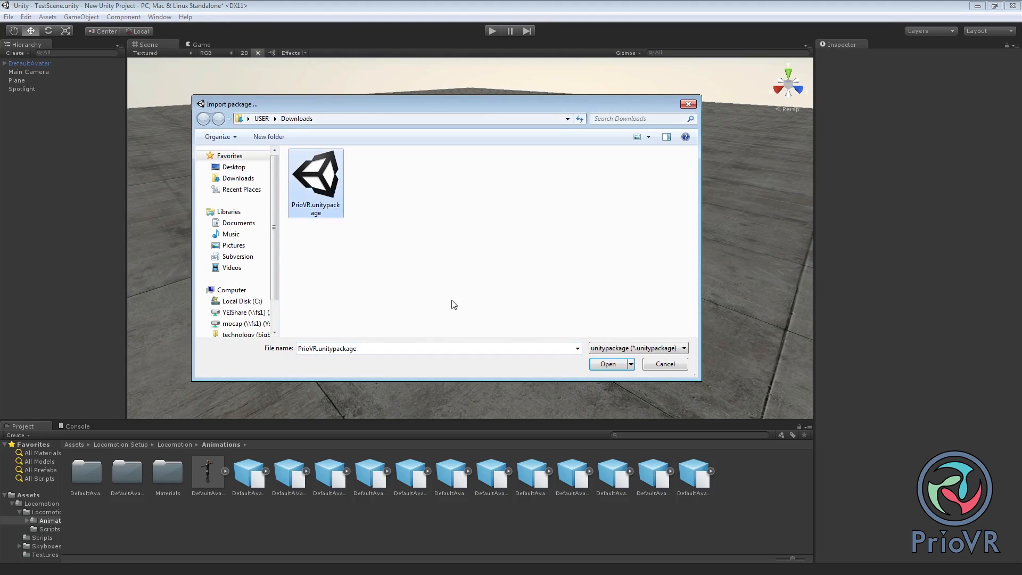
{"action": "left_click", "coordinate": [607, 364]}
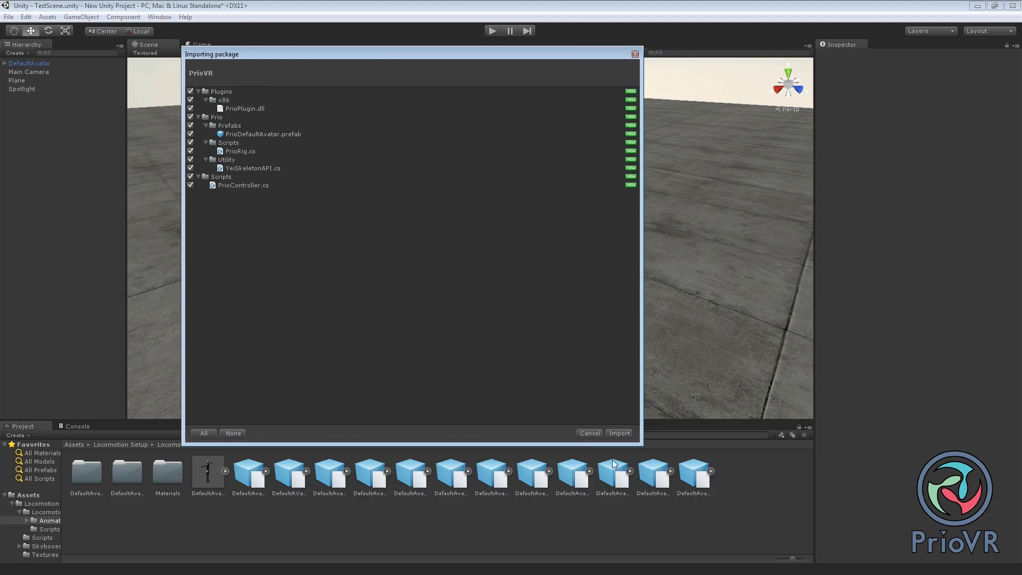
{"action": "mouse_move", "coordinate": [409, 262]}
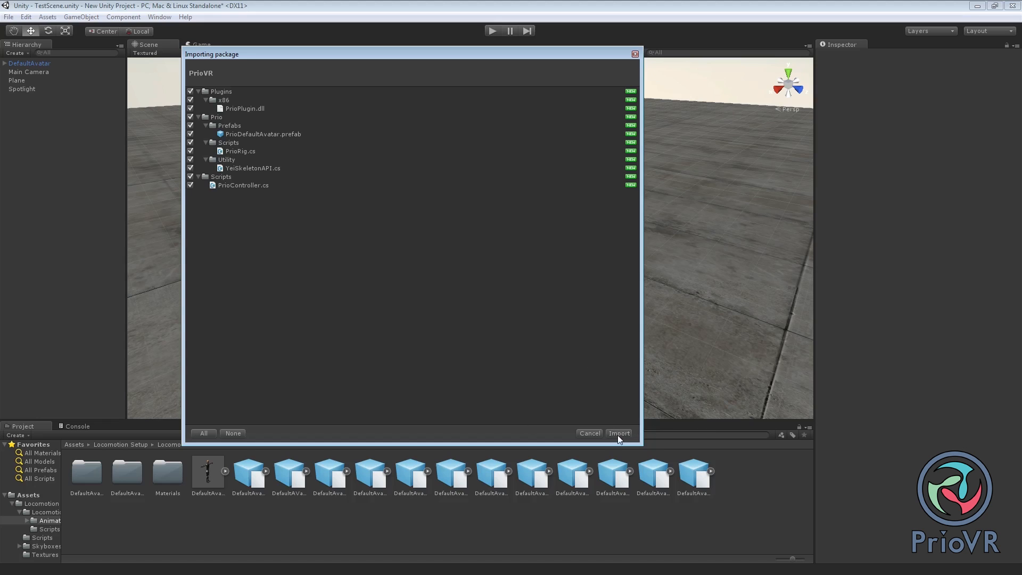
Step: Import all files from the PrioVR package and select DefaultAvatar in the hierarchy
{"action": "left_click", "coordinate": [618, 434]}
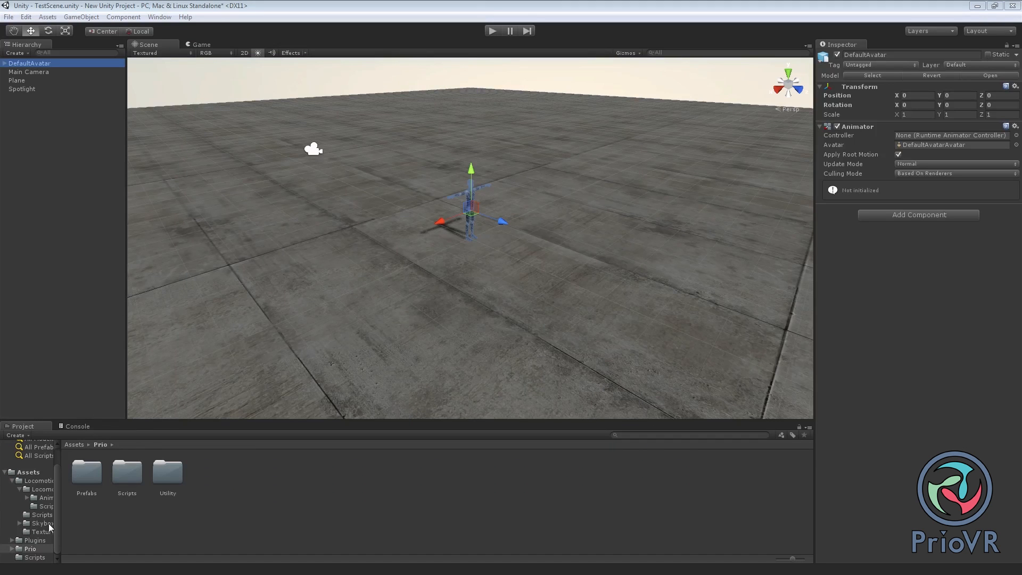
{"action": "double_click", "coordinate": [126, 472]}
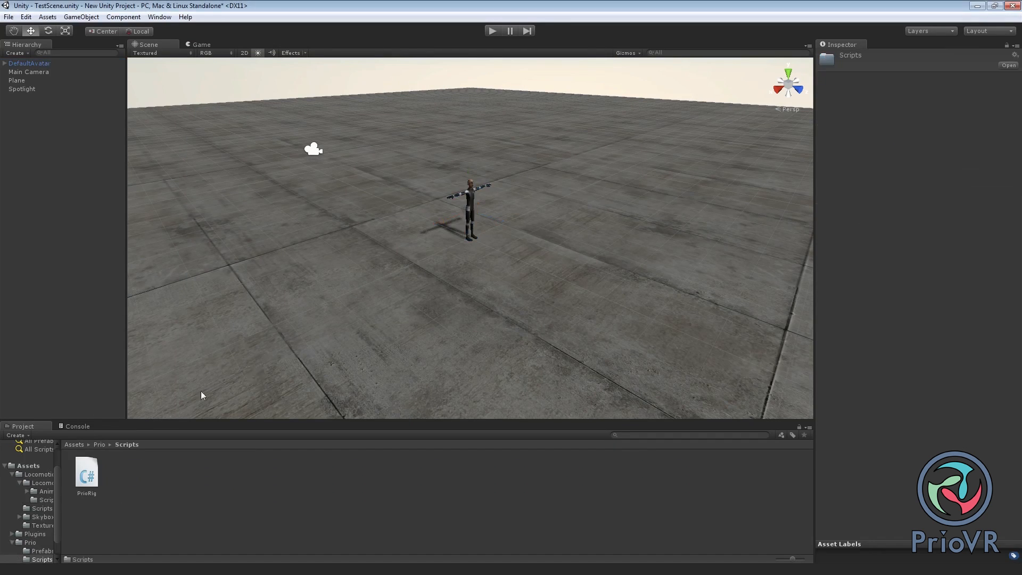
{"action": "left_click", "coordinate": [30, 63]}
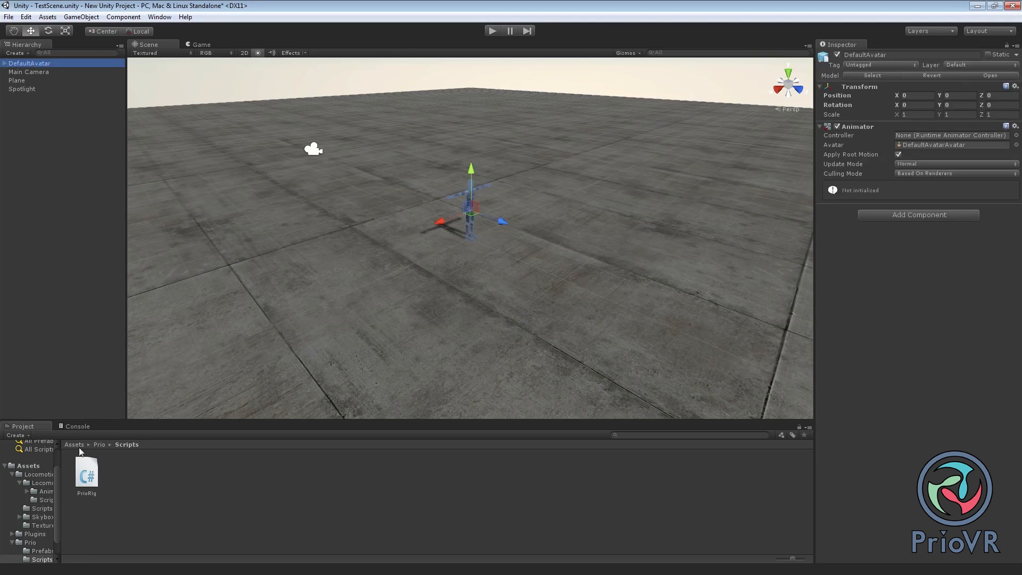
{"action": "mouse_move", "coordinate": [88, 468]}
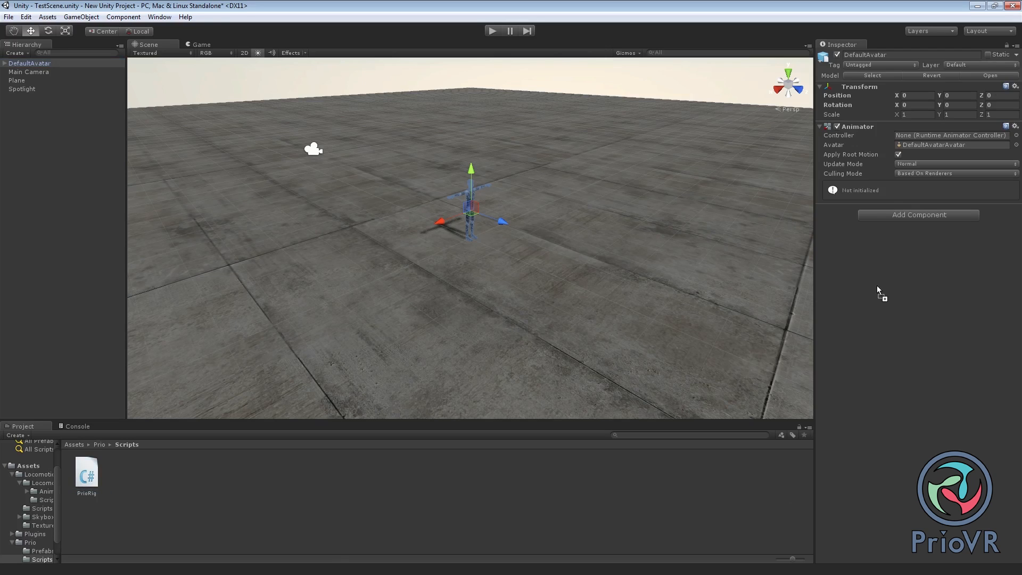
Step: Add the PrioRig script to DefaultAvatar with LAYOUT_CORE suit layout and age 30
{"action": "left_click", "coordinate": [918, 215]}
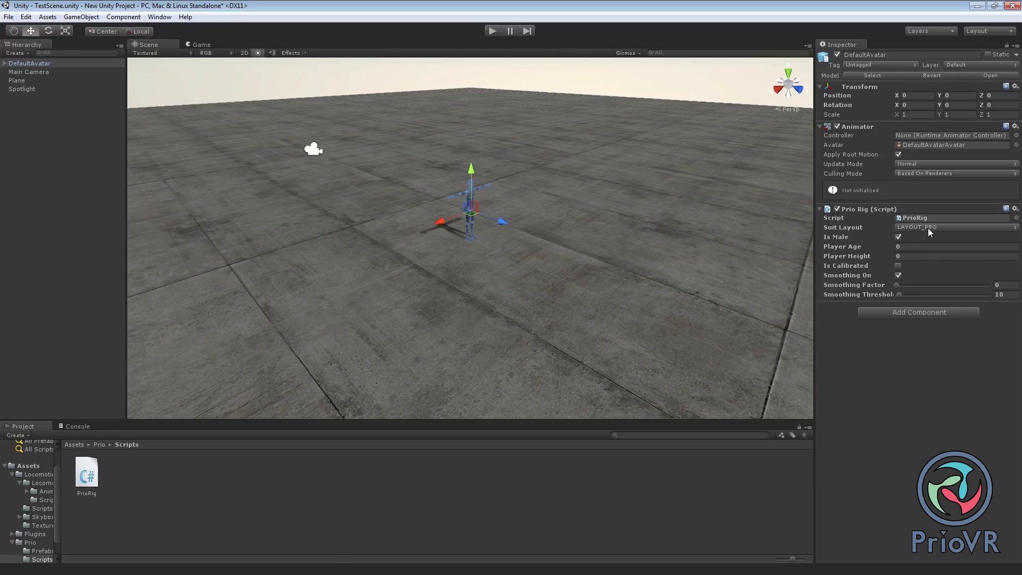
{"action": "left_click", "coordinate": [955, 227]}
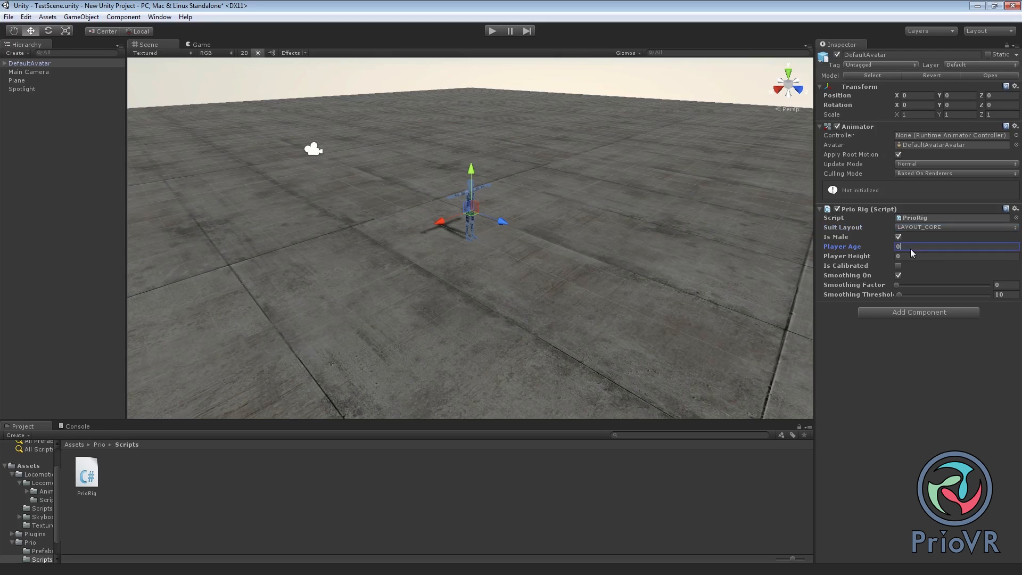
{"action": "type", "text": "30"}
{"action": "left_click", "coordinate": [957, 255]}
{"action": "type", "text": "1.8"}
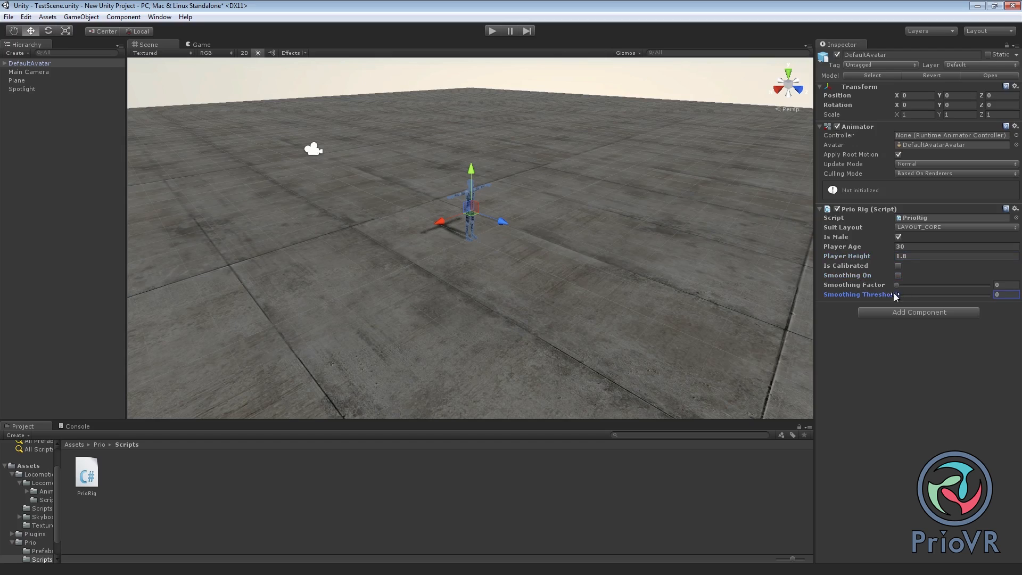
{"action": "mouse_move", "coordinate": [333, 540]}
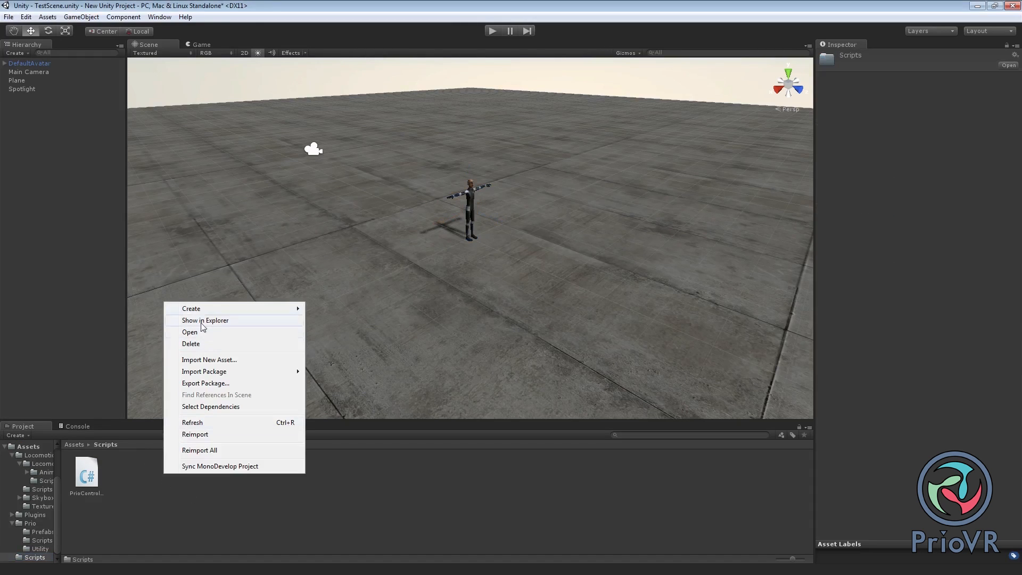
Step: Open the PrioCalibrate script from the Scripts folder in MonoDevelop
{"action": "left_click", "coordinate": [190, 309]}
{"action": "type", "text": "PrioCalibrate"}
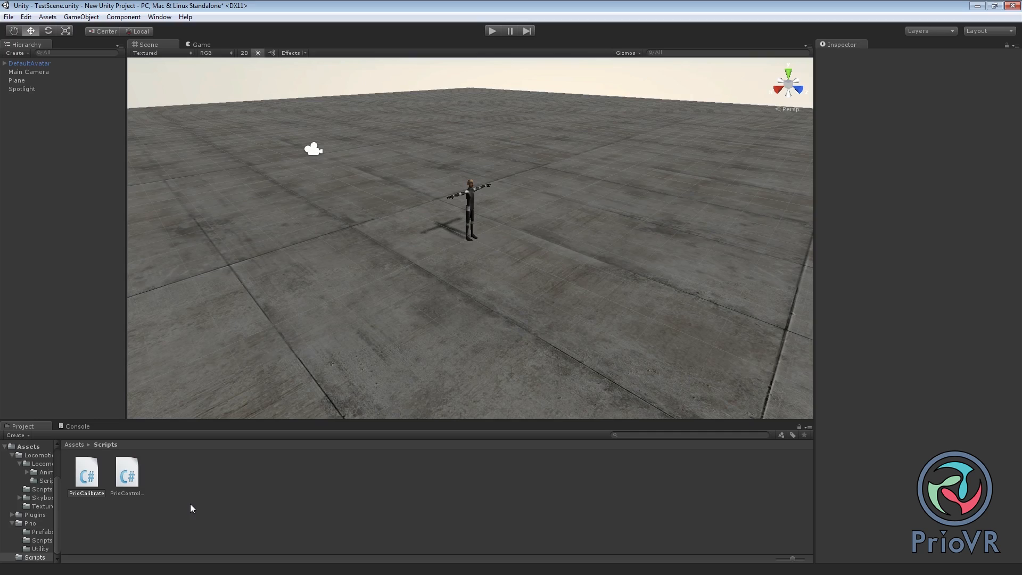
{"action": "left_click", "coordinate": [85, 475]}
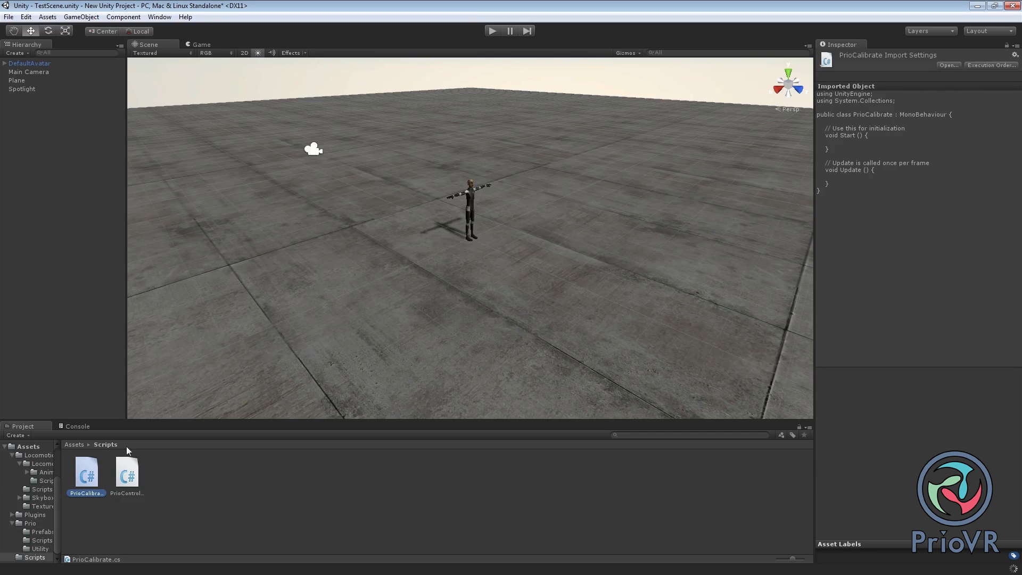
{"action": "double_click", "coordinate": [85, 472]}
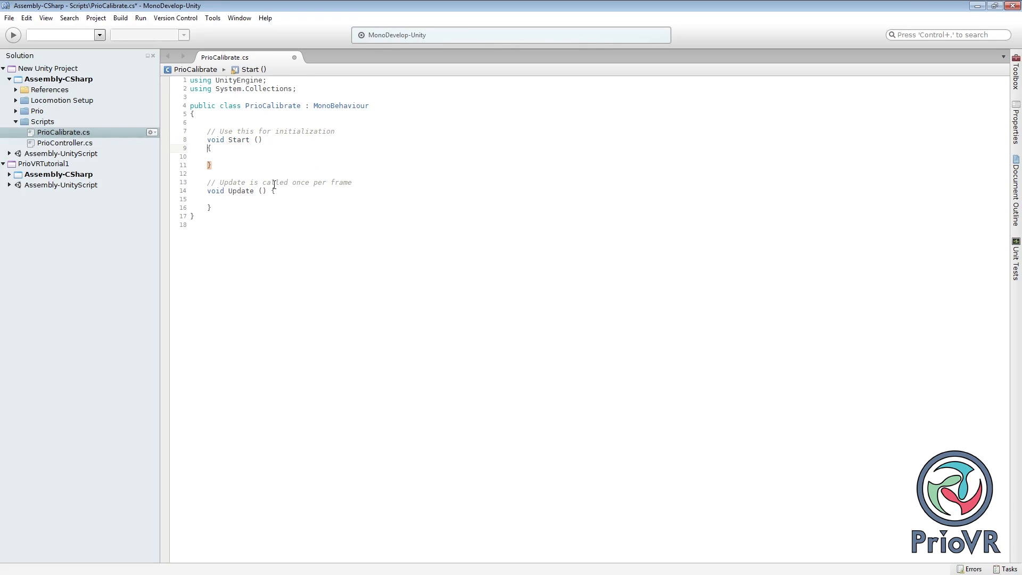
Step: Declare a PrioRig field named myPrioRig above the Start method
{"action": "type", "text": "Pr"}
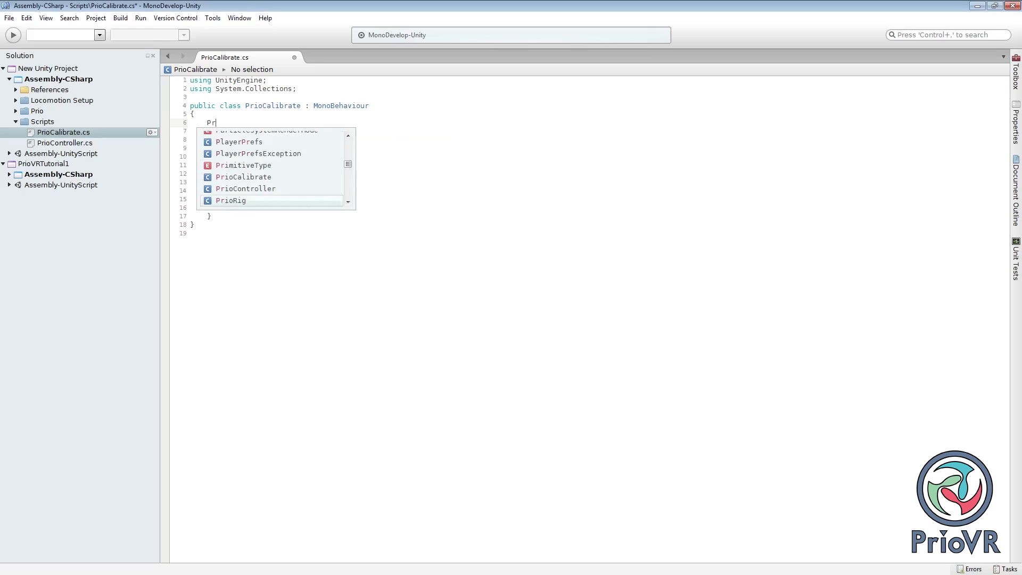
{"action": "left_click", "coordinate": [229, 200]}
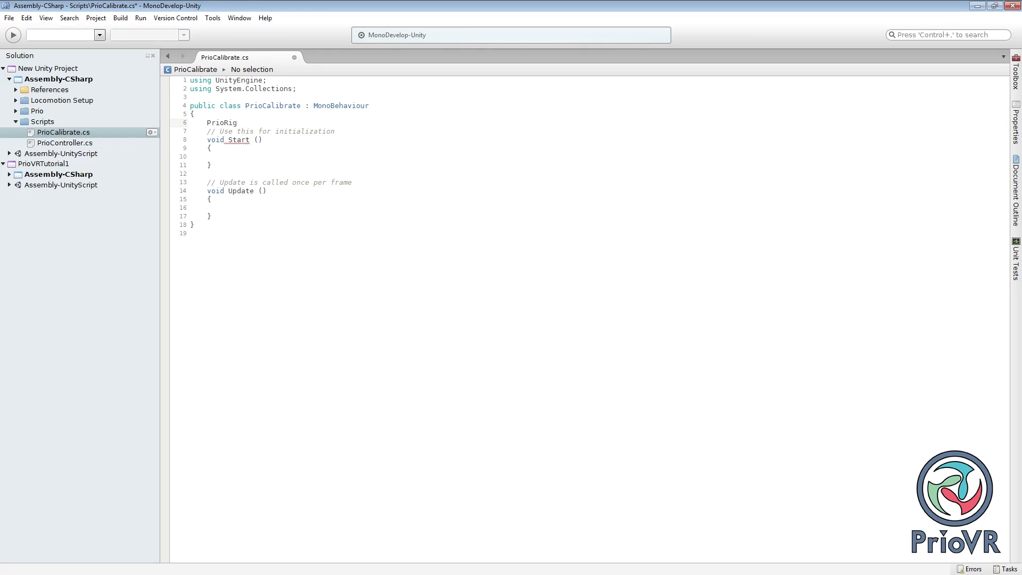
{"action": "type", "text": "myPrioR"}
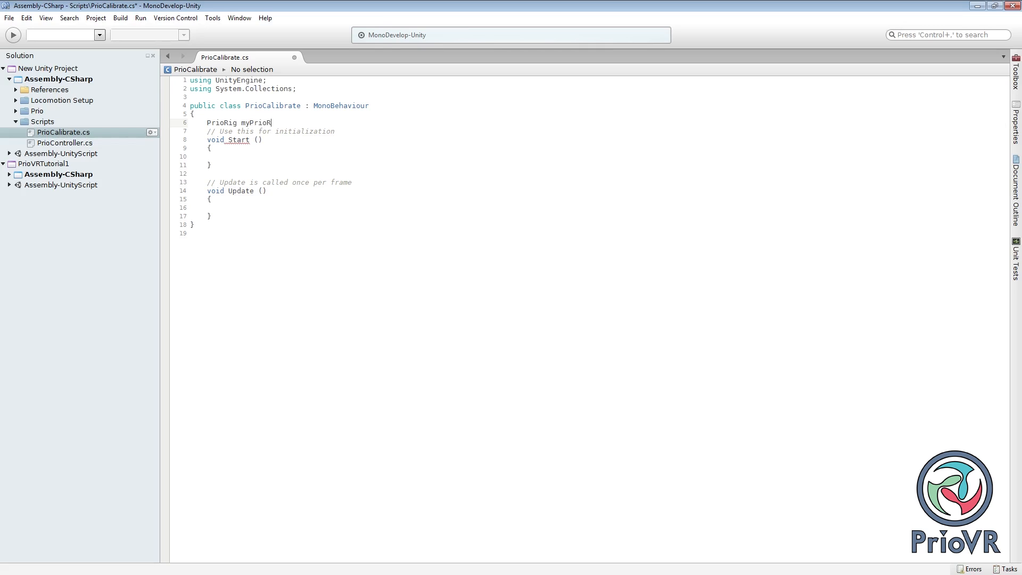
{"action": "key", "text": "Return"}
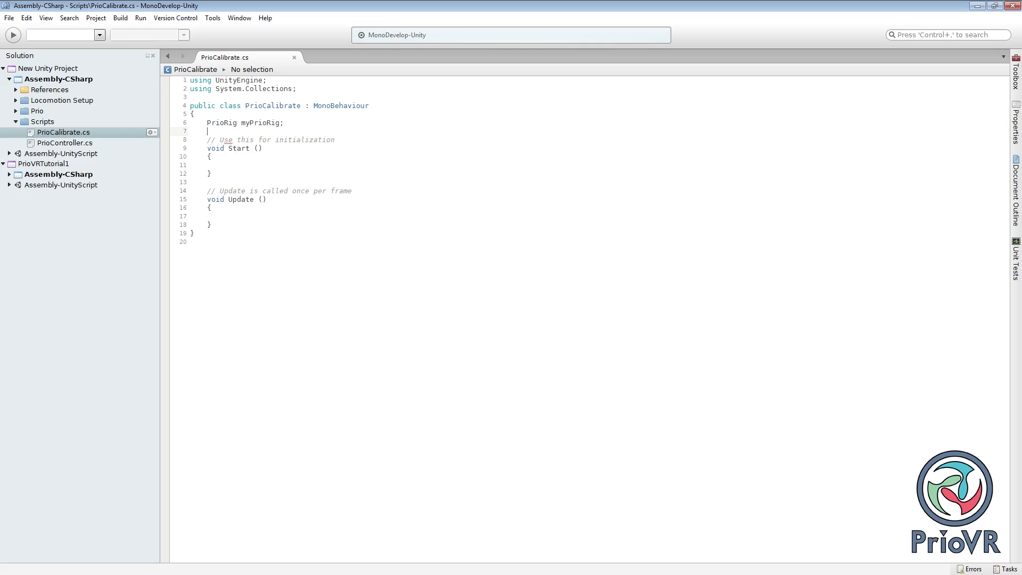
Step: In Start, assign myPrioRig = GetComponent<PrioRig>()
{"action": "left_click", "coordinate": [424, 198]}
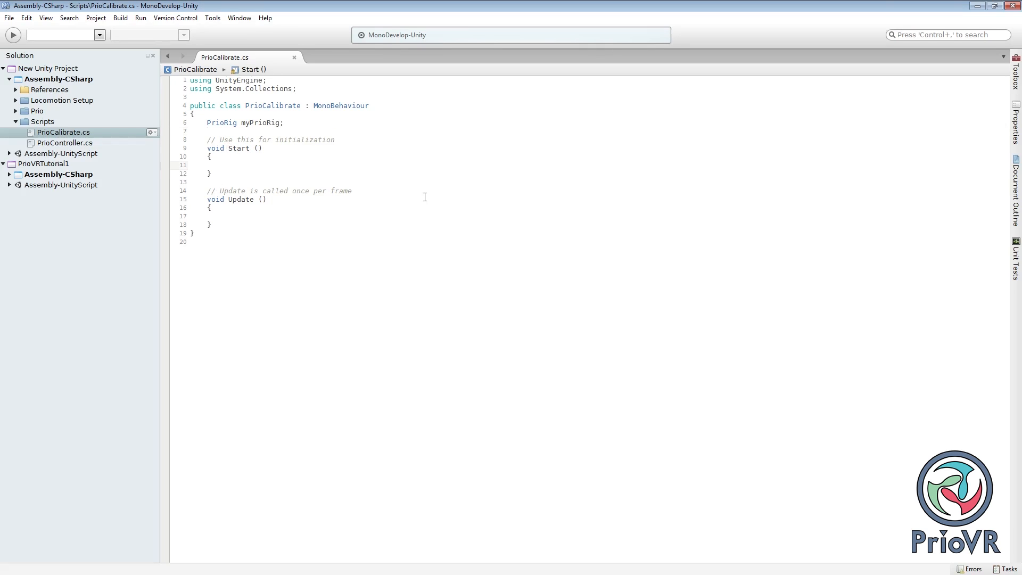
{"action": "type", "text": "myPrioRig"}
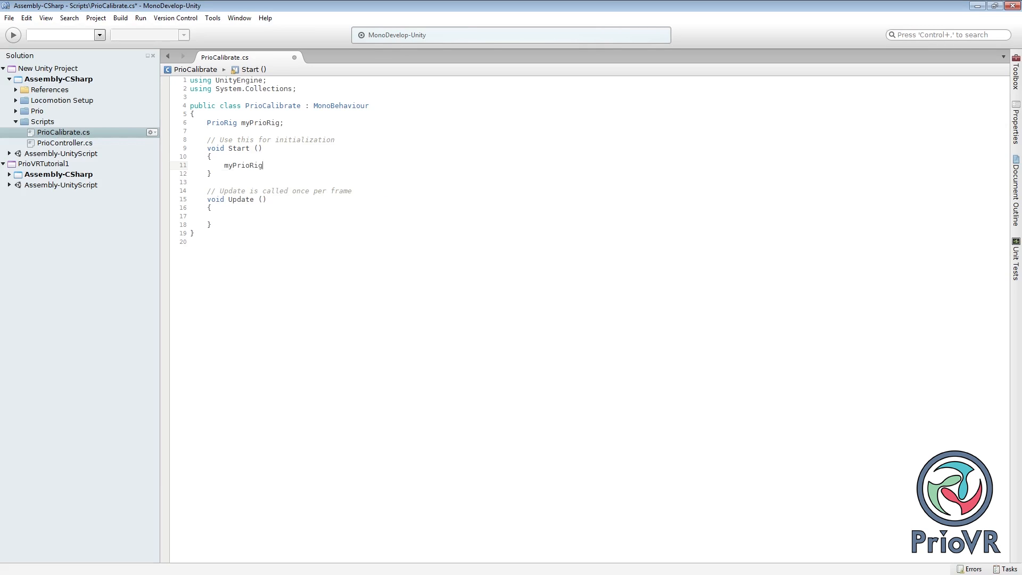
{"action": "type", "text": "= GetComponent"}
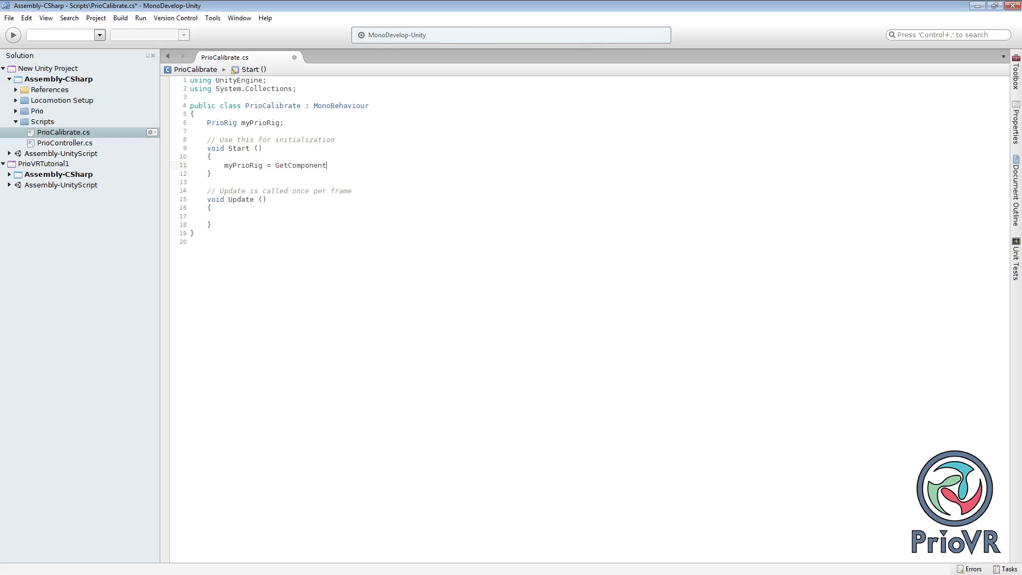
{"action": "type", "text": "<PrioRig> ();"}
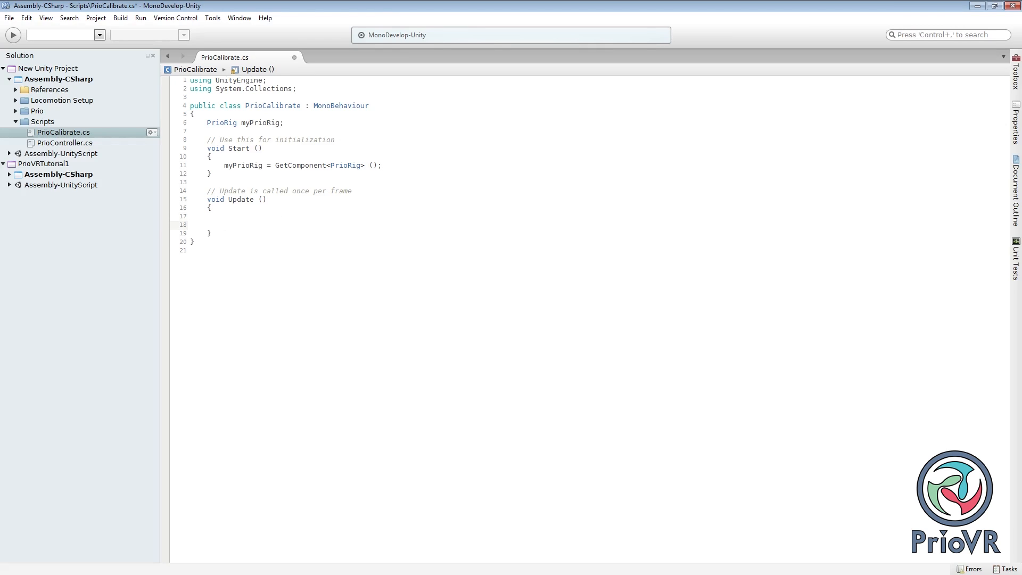
Step: In Update, add the condition if(Input.GetKeyDown("t"))
{"action": "left_click", "coordinate": [225, 225]}
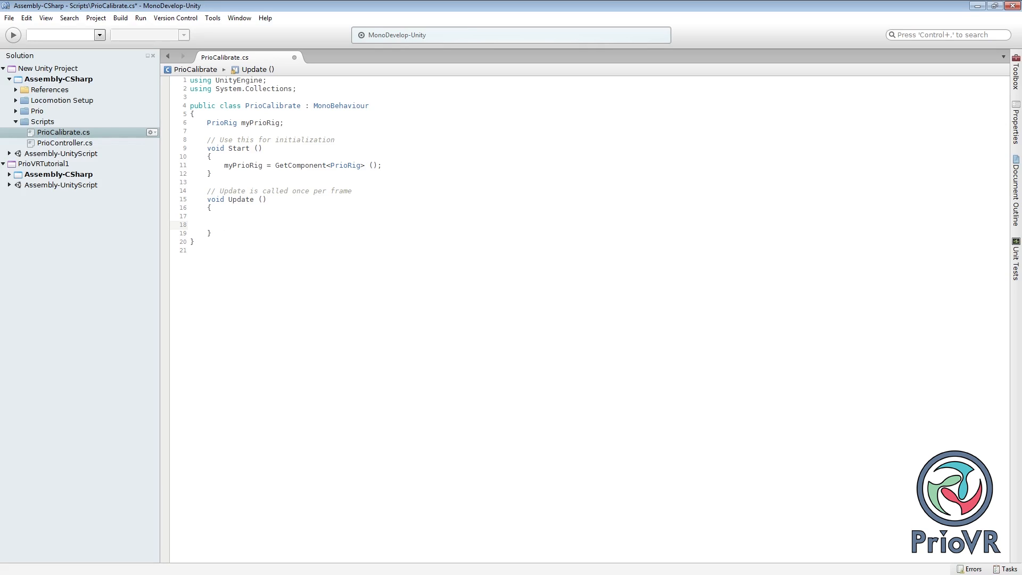
{"action": "type", "text": "if(in"}
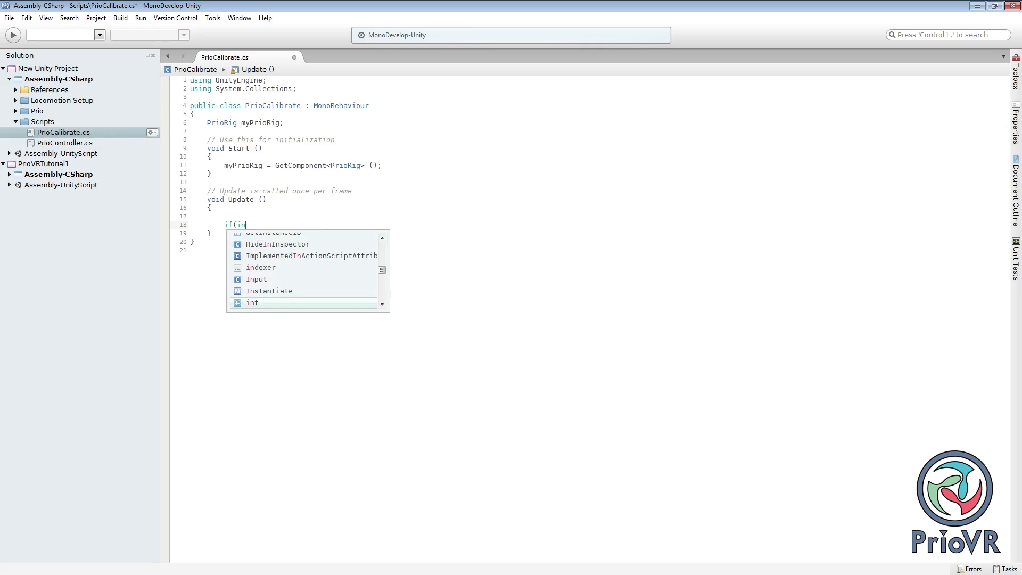
{"action": "type", "text": "put.get"}
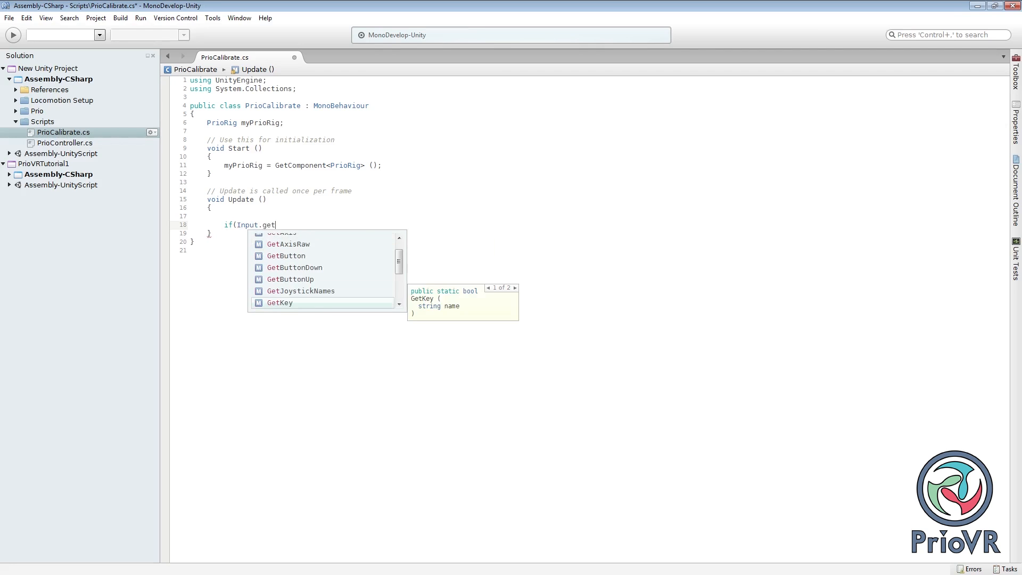
{"action": "type", "text": "KeyDown"}
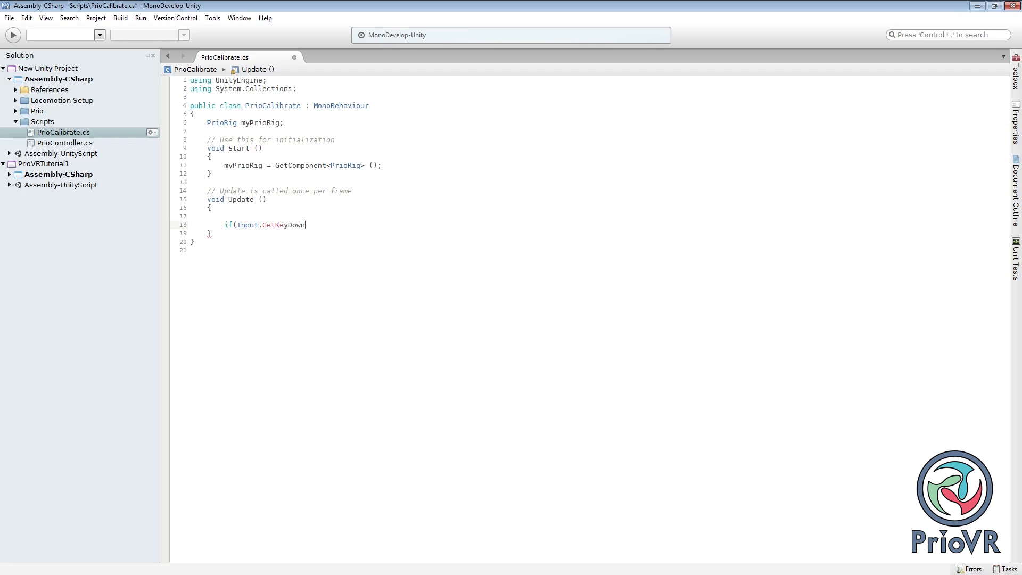
{"action": "type", "text": "(\"t\""}
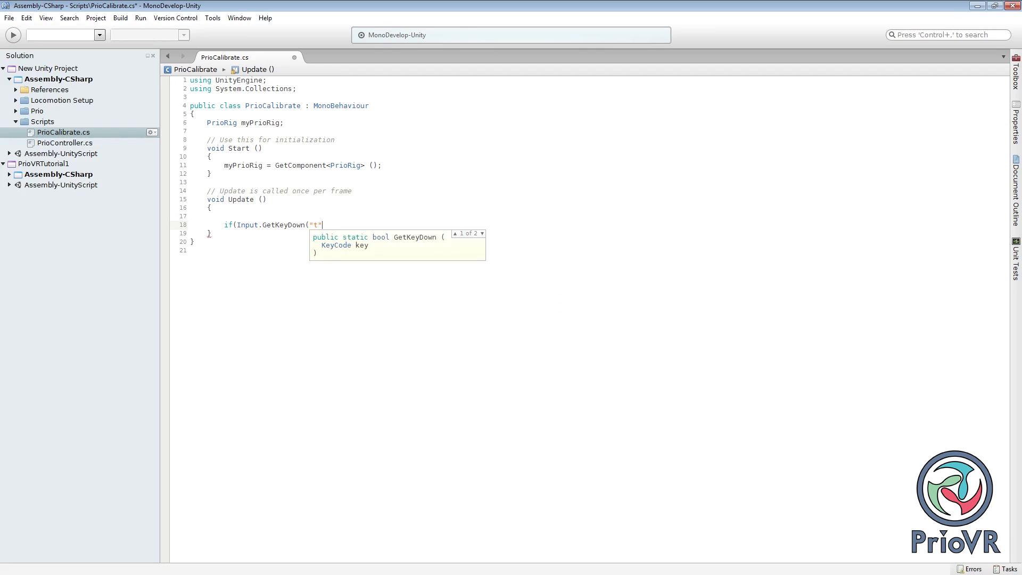
{"action": "type", "text": "))"}
{"action": "type", "text": "{"}
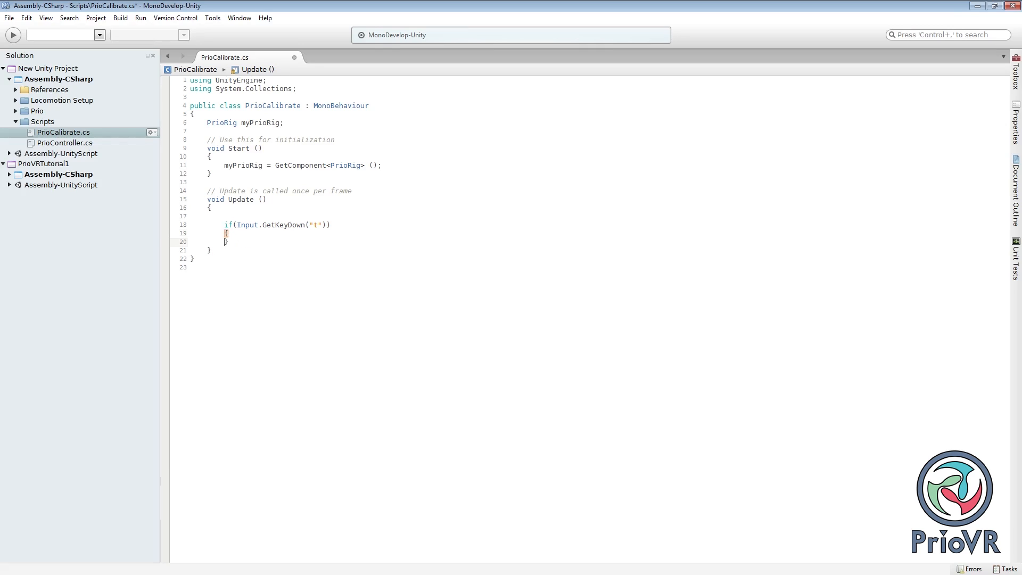
Step: Inside it call StartCoroutine(myPrioRig.CalibrateSens(2)); save and return to Unity
{"action": "type", "text": "S"}
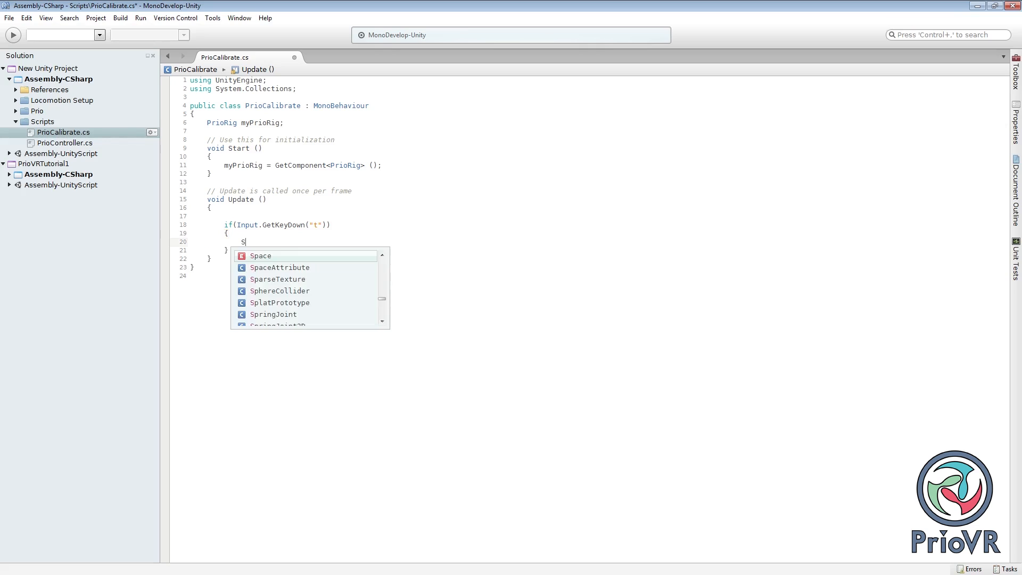
{"action": "type", "text": "tartCoroutine"}
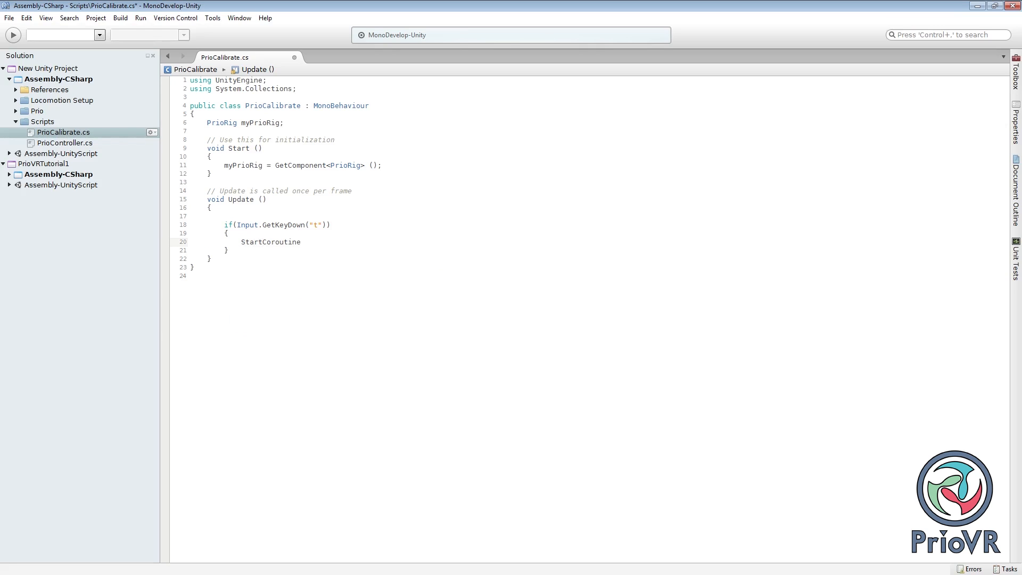
{"action": "type", "text": "(myPrioRig.CalibrateSens"}
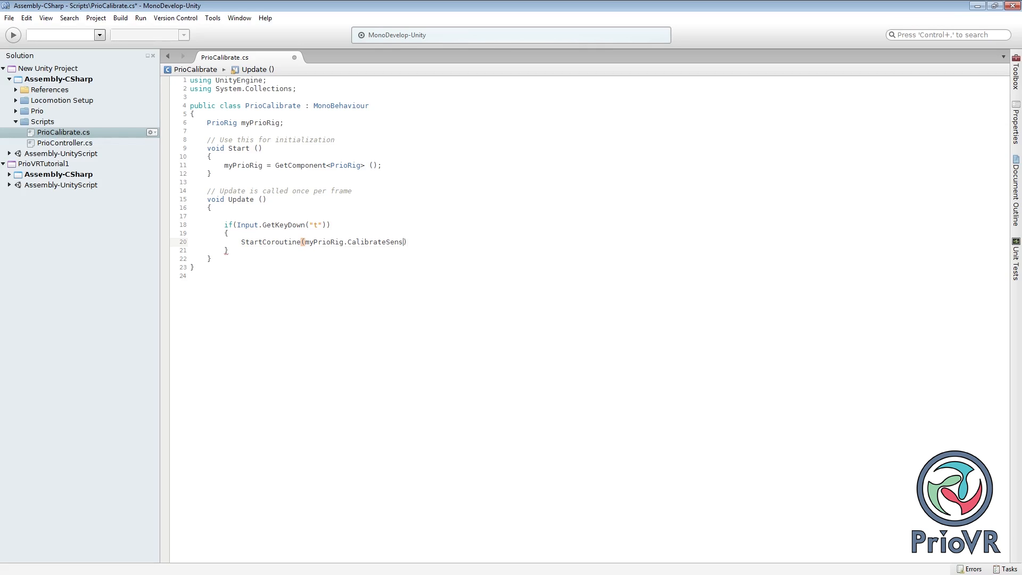
{"action": "type", "text": "()"}
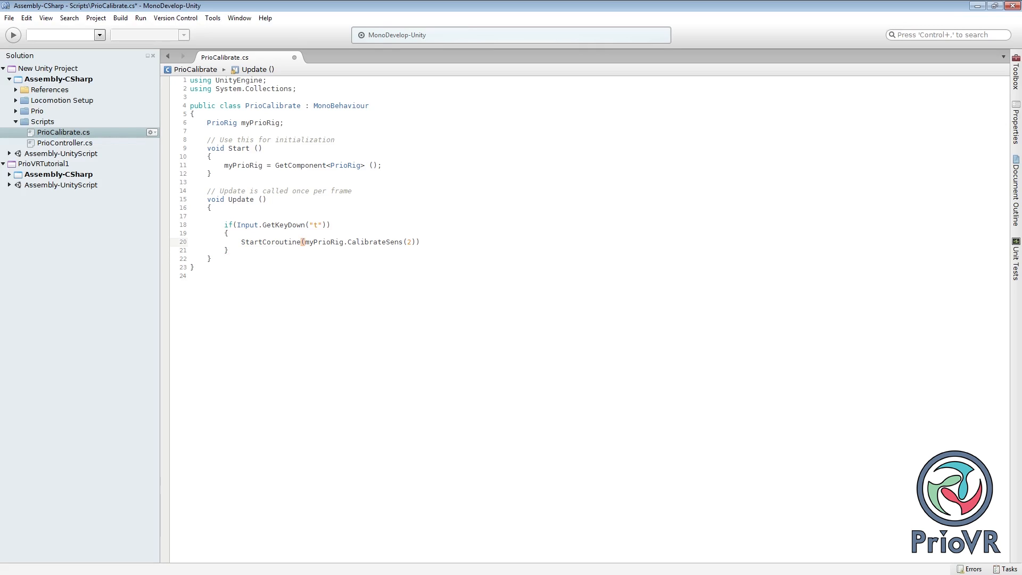
{"action": "type", "text": ";"}
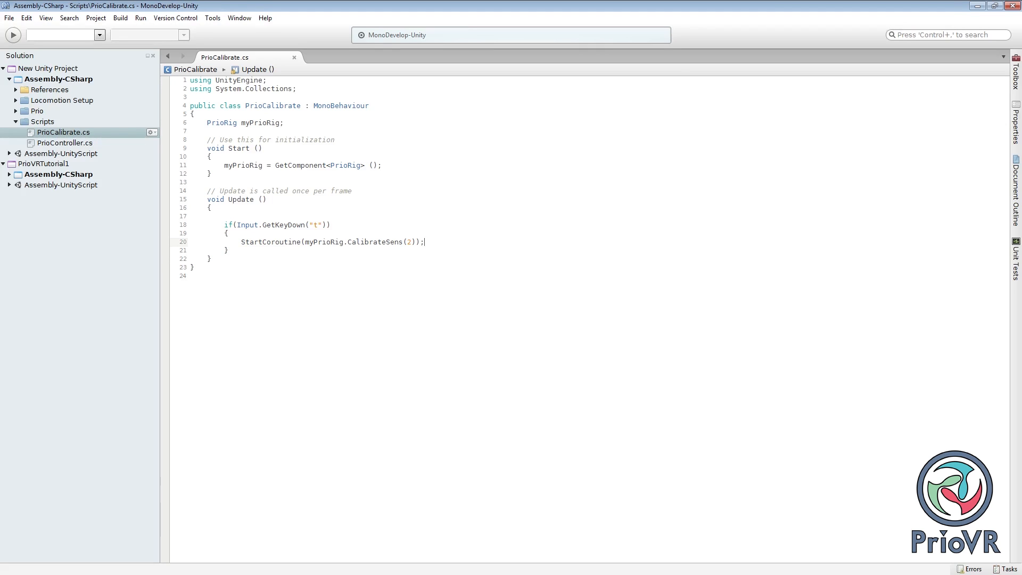
{"action": "mouse_move", "coordinate": [424, 242]}
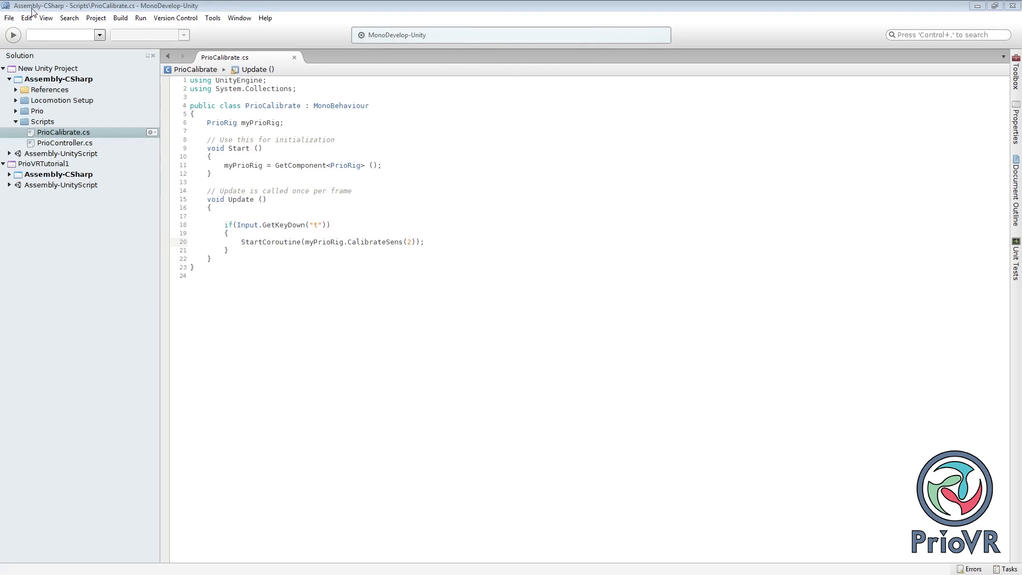
{"action": "left_click", "coordinate": [10, 18]}
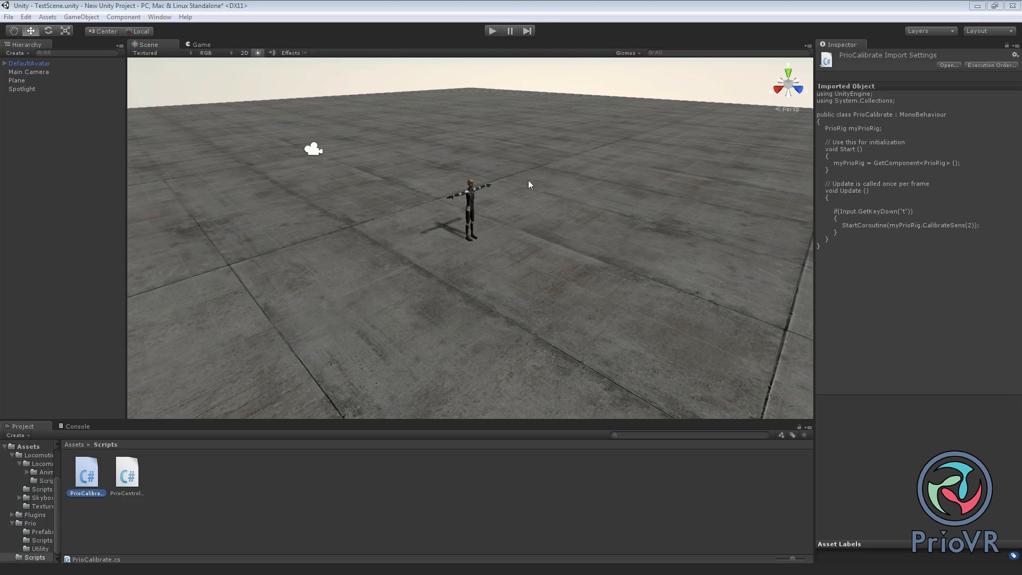
Step: Select DefaultAvatar, play the scene, and focus the Game view for key presses
{"action": "left_click", "coordinate": [30, 63]}
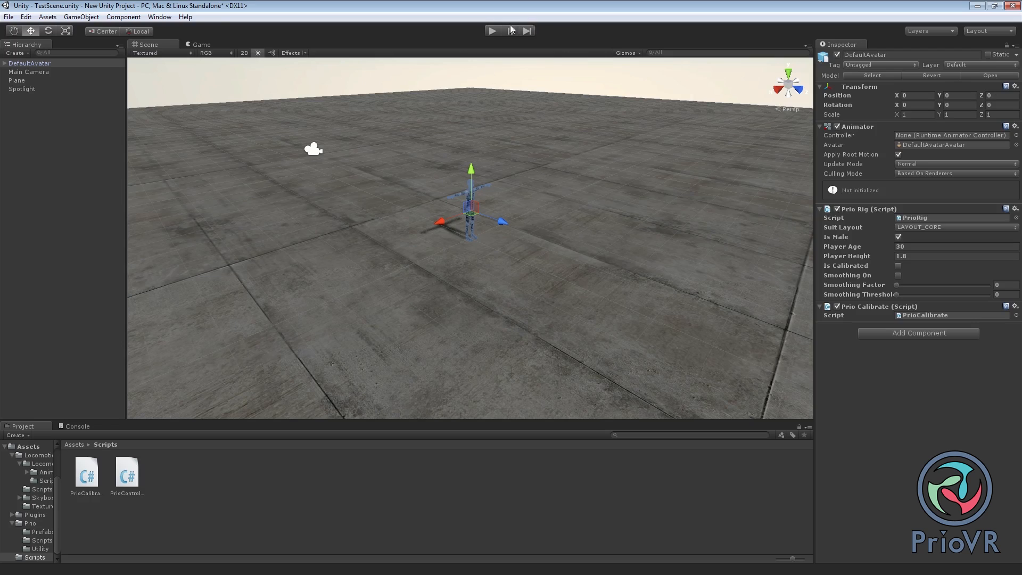
{"action": "left_click", "coordinate": [493, 30]}
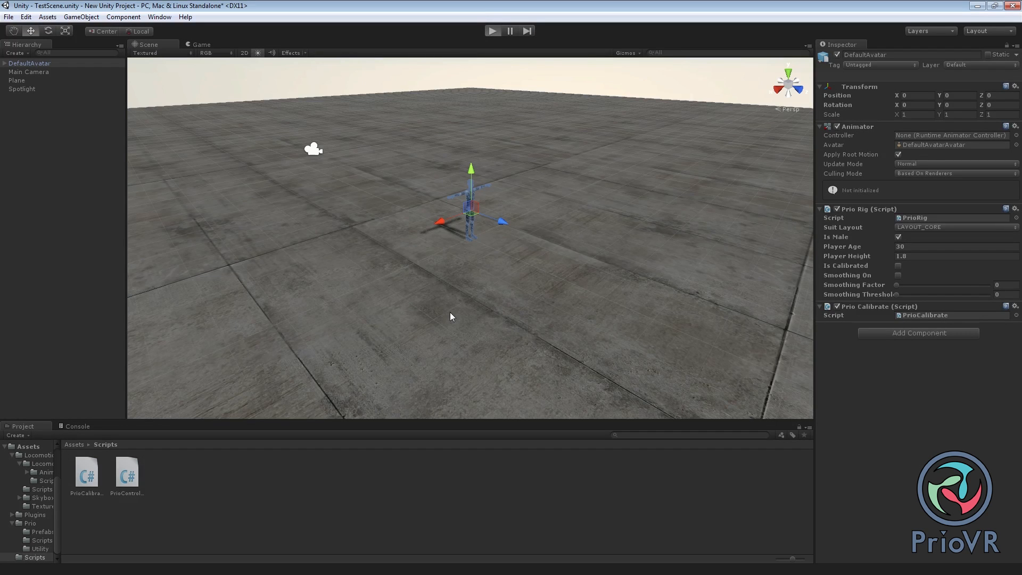
{"action": "left_click", "coordinate": [491, 31]}
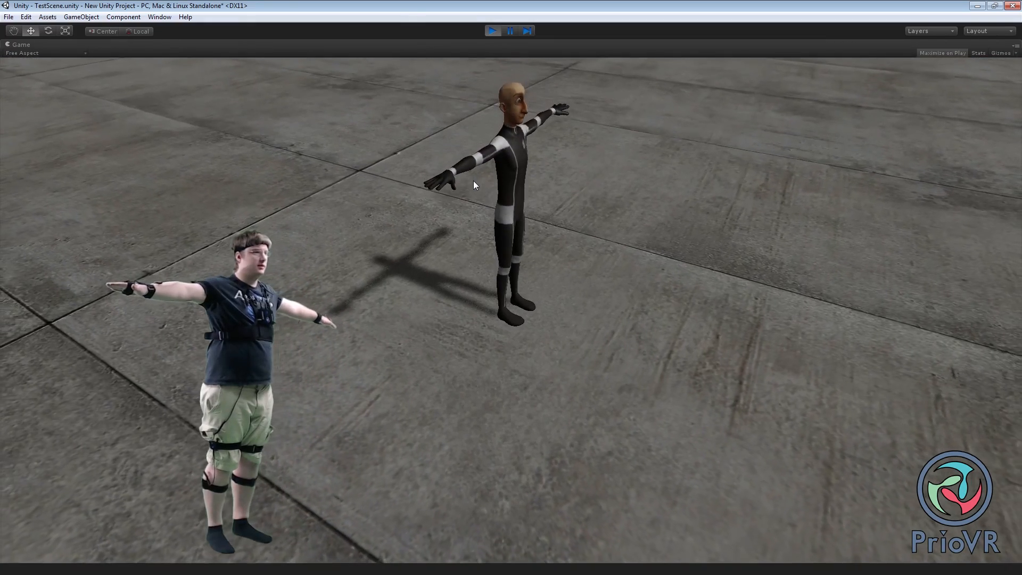